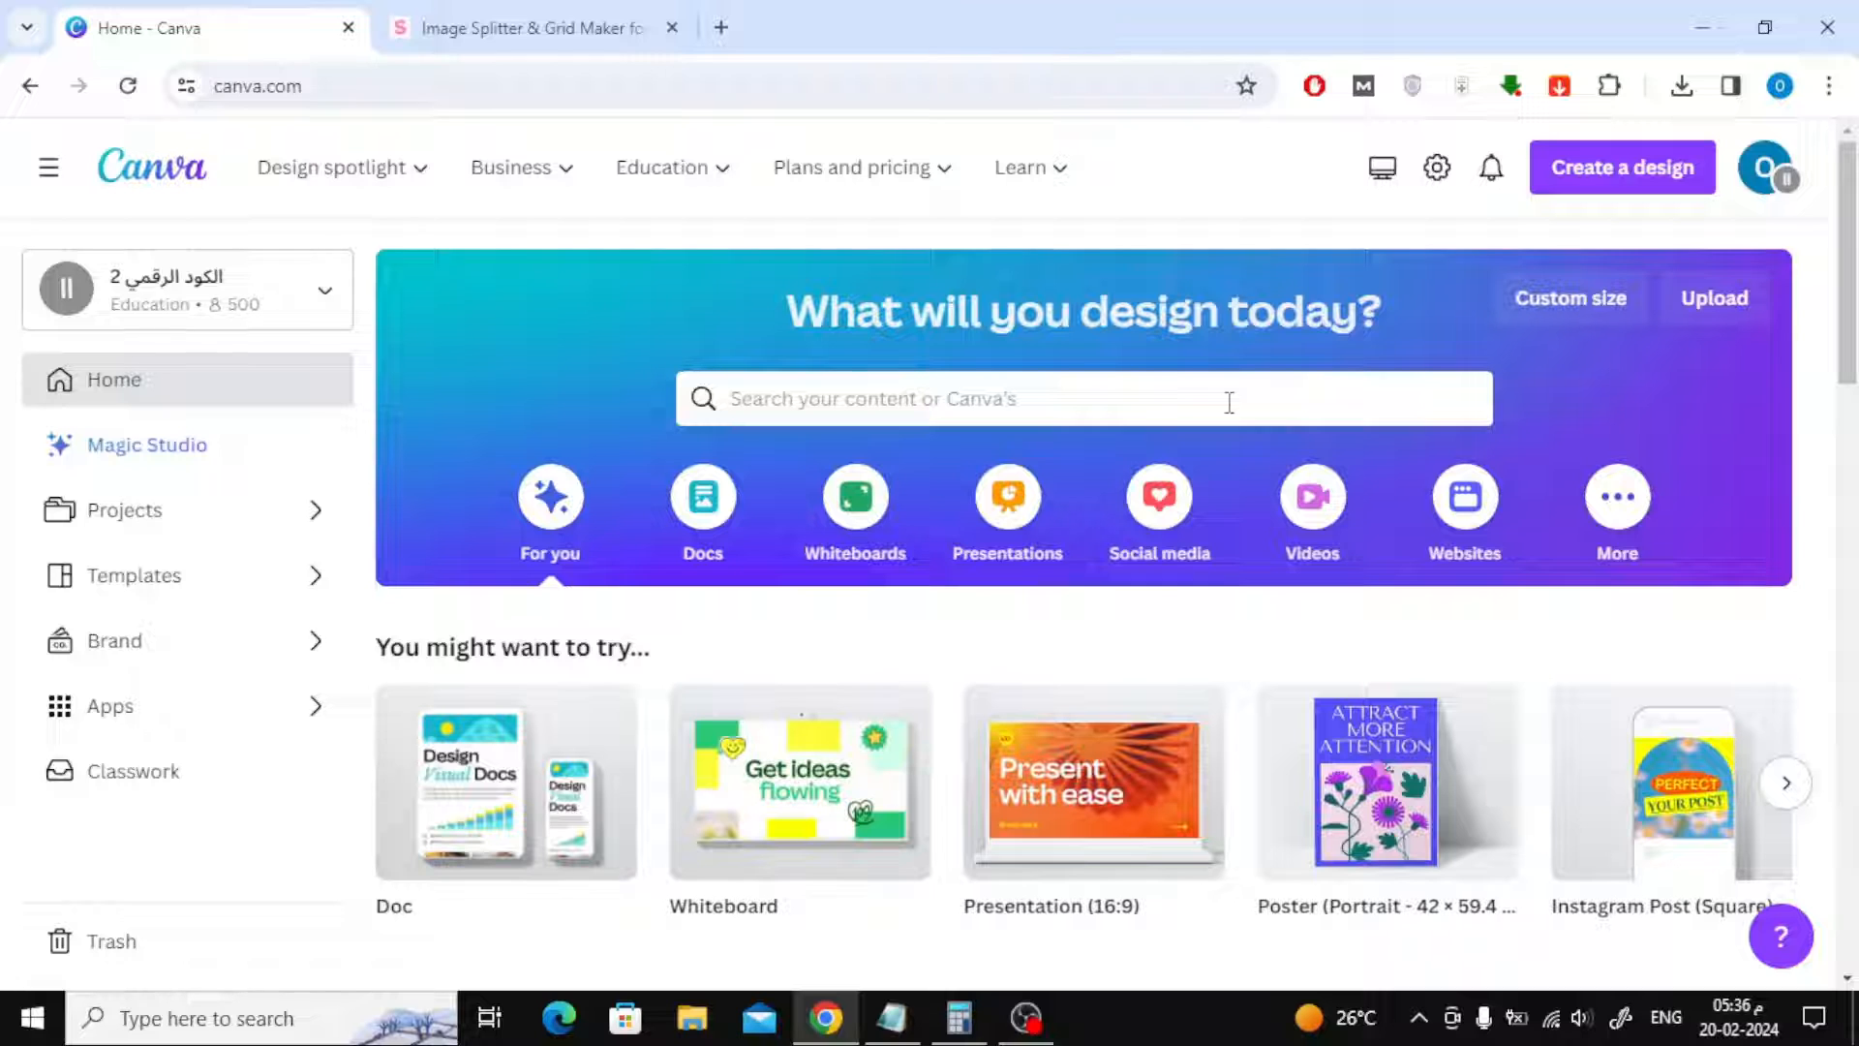
Start a custom-size Canva design with 1080 px height, then select the empty Width field
click(1622, 168)
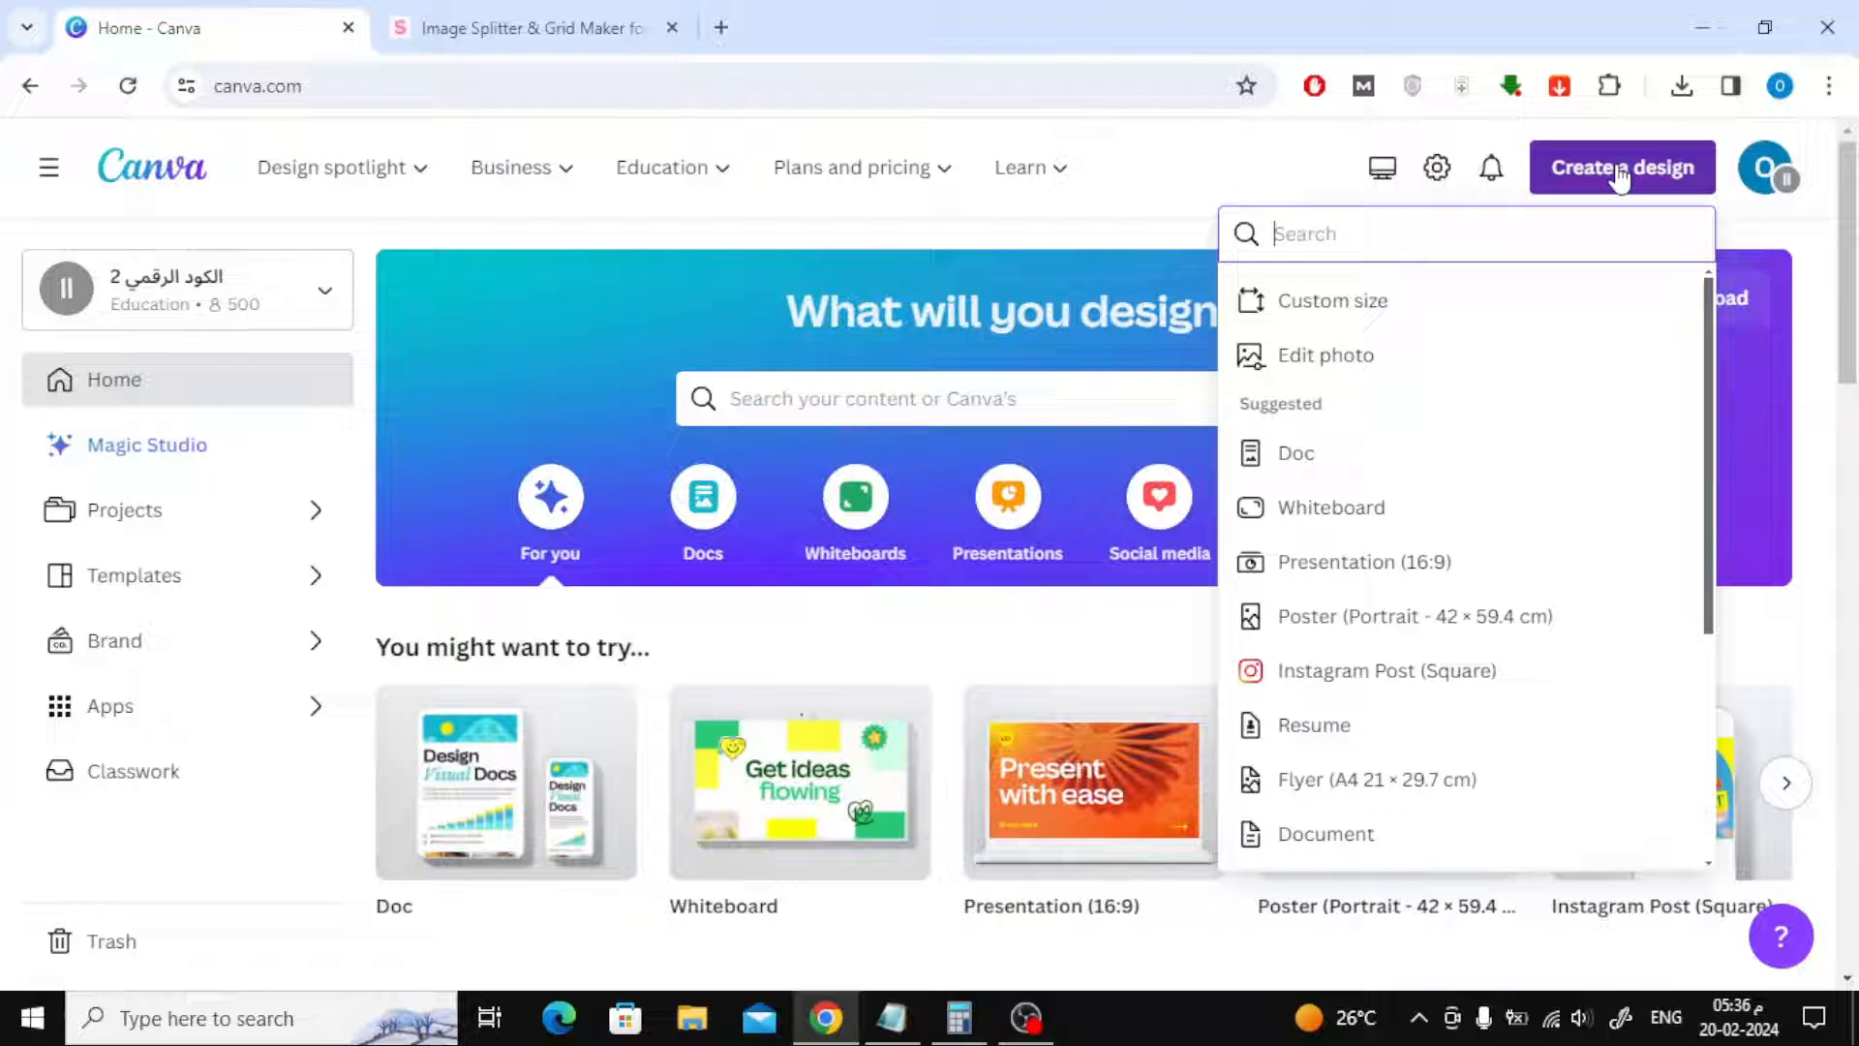
mouse_move(1332, 301)
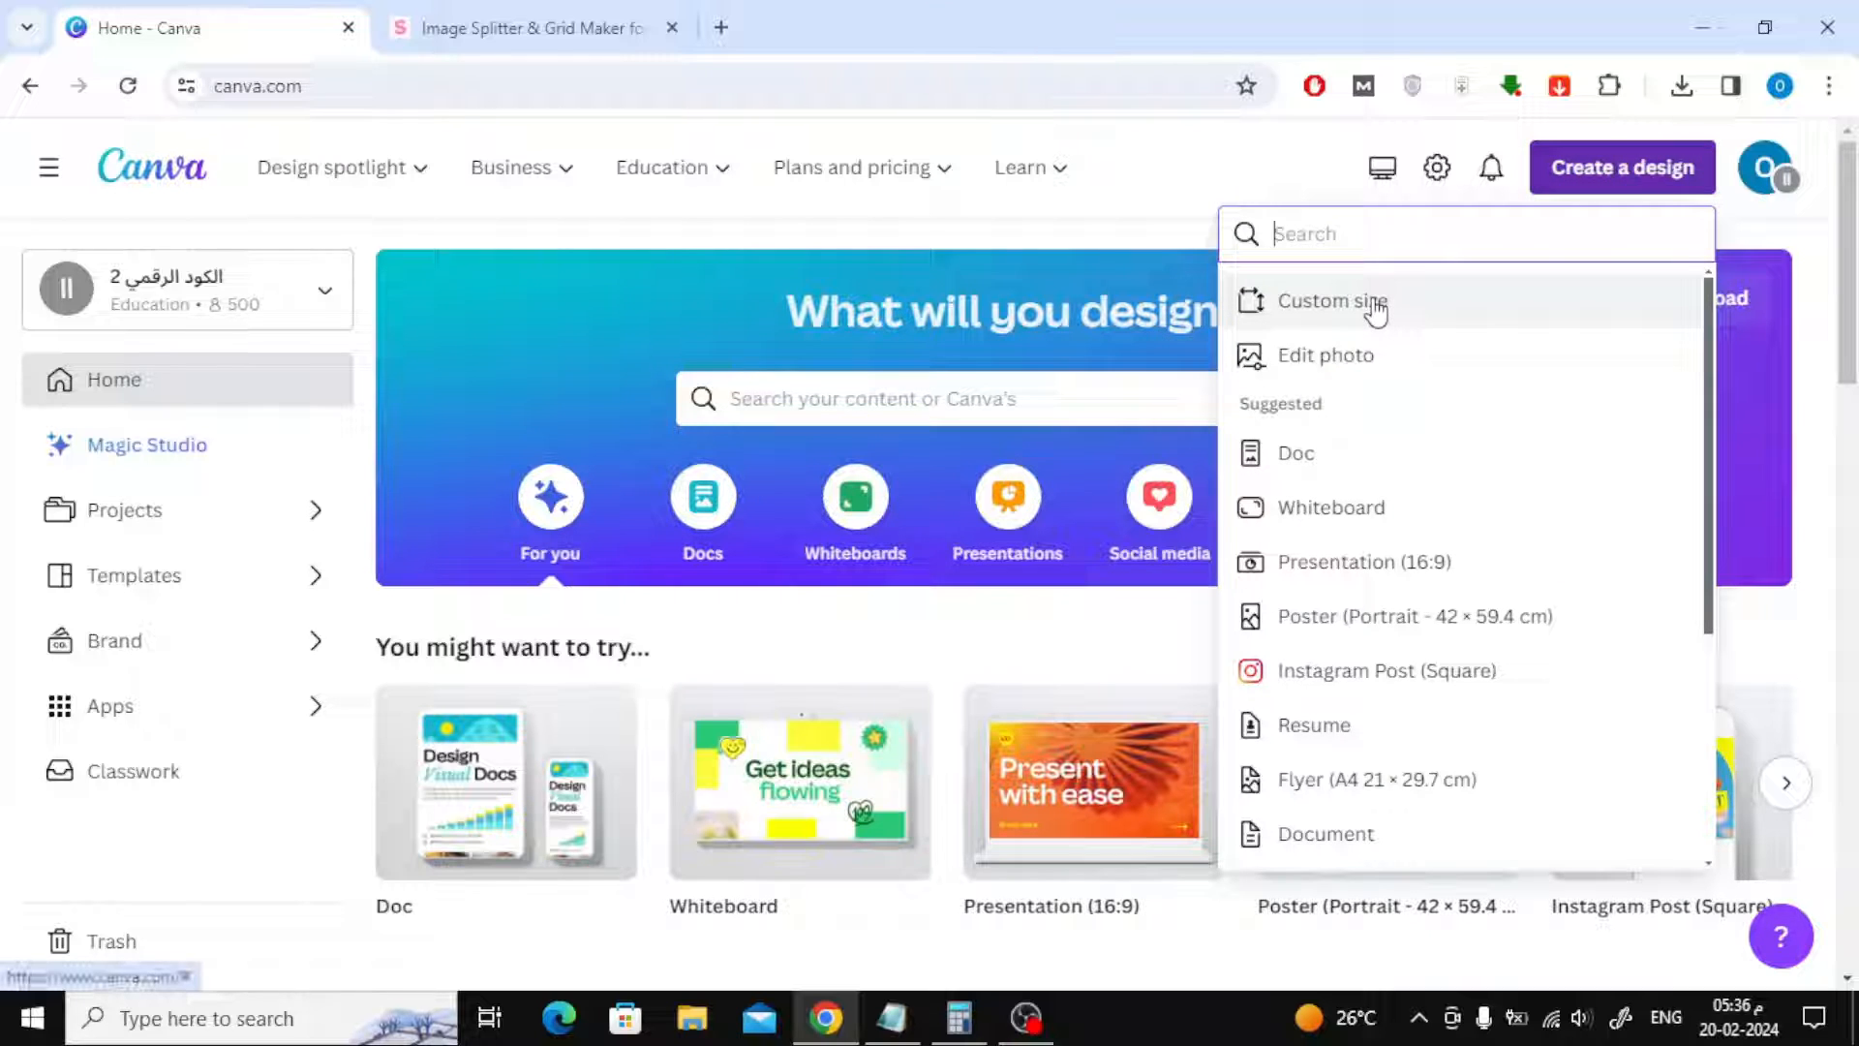
click(1332, 300)
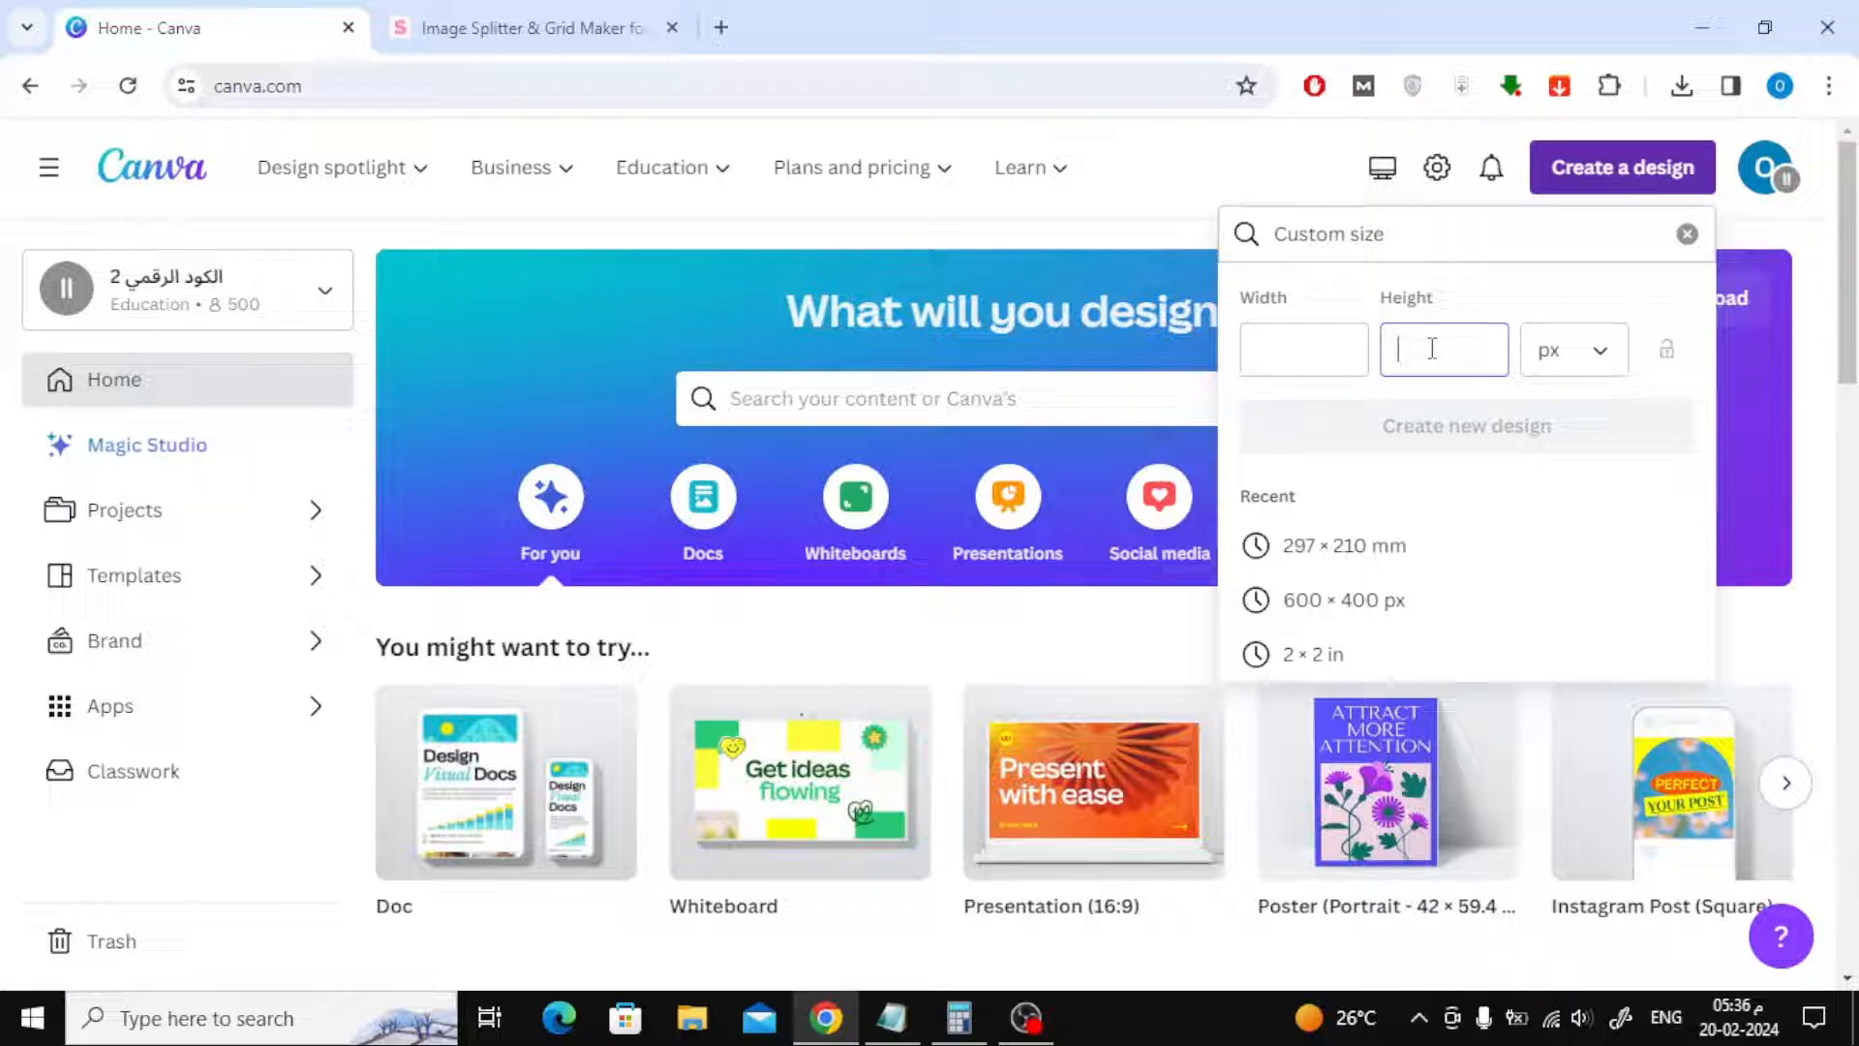
text(1080)
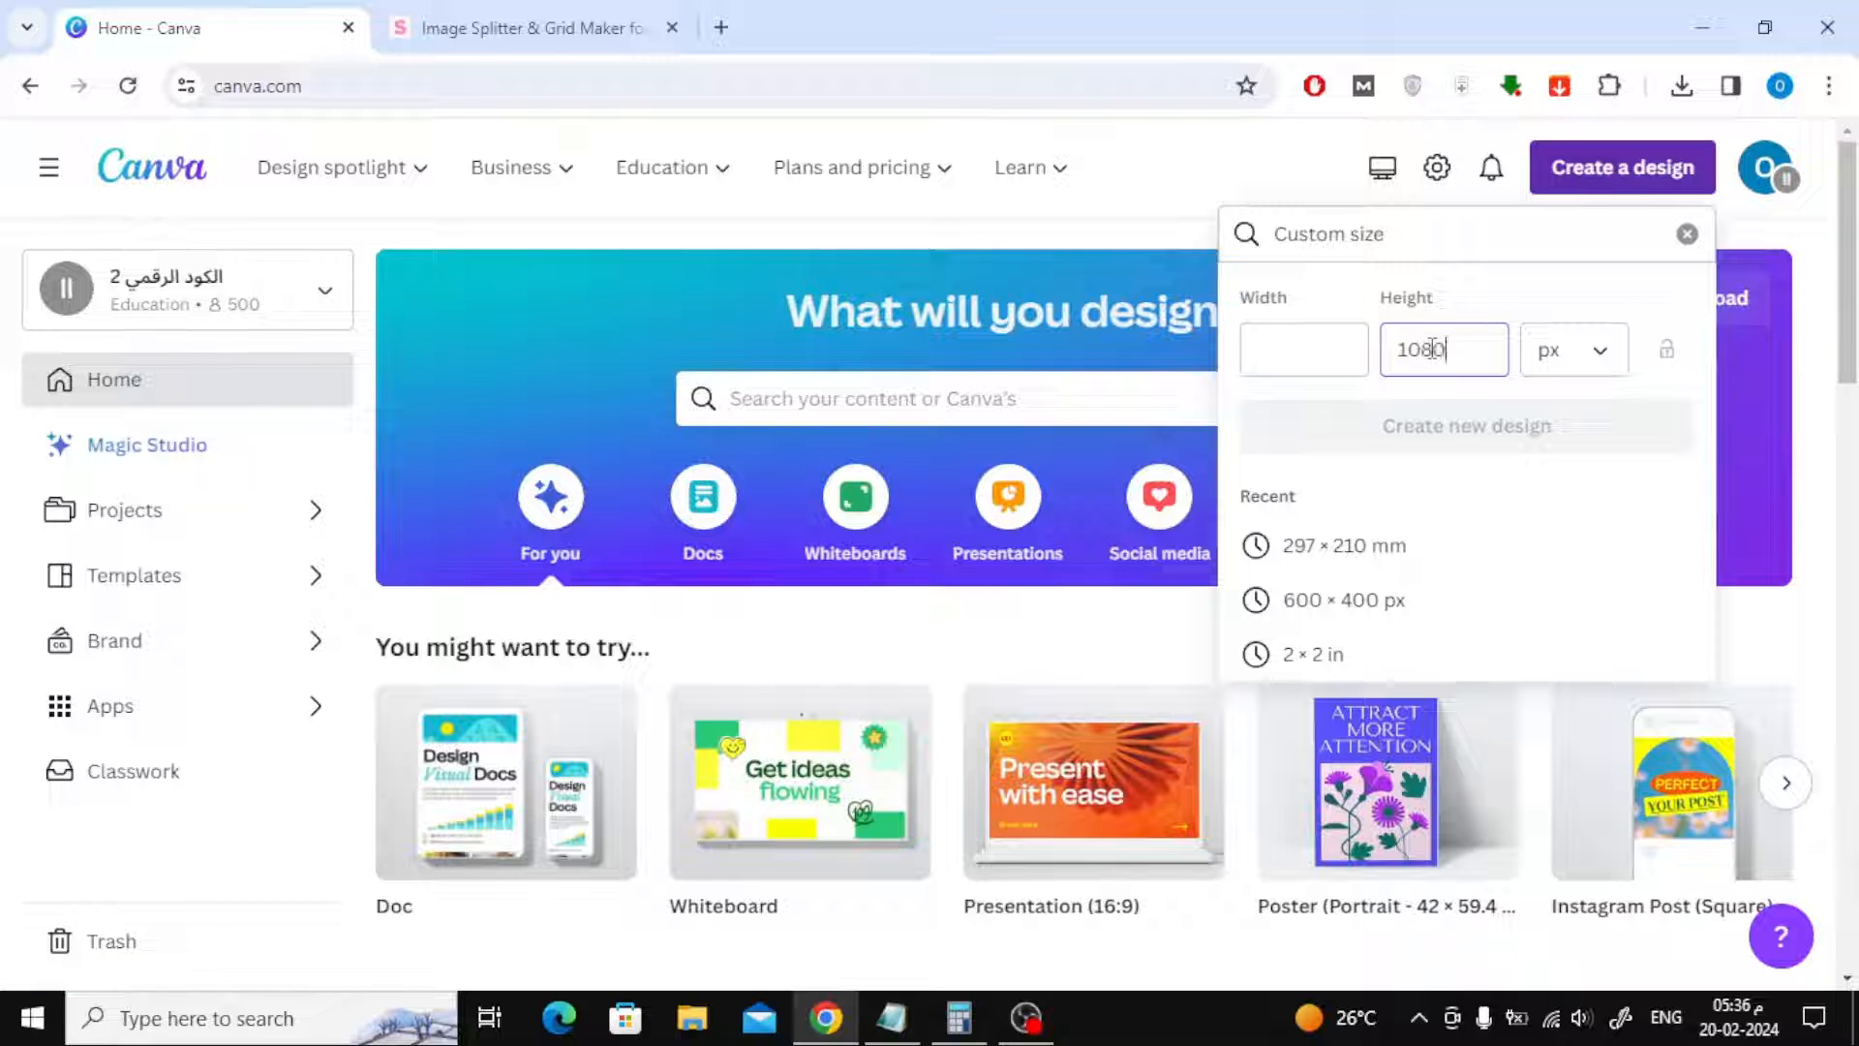
click(1301, 348)
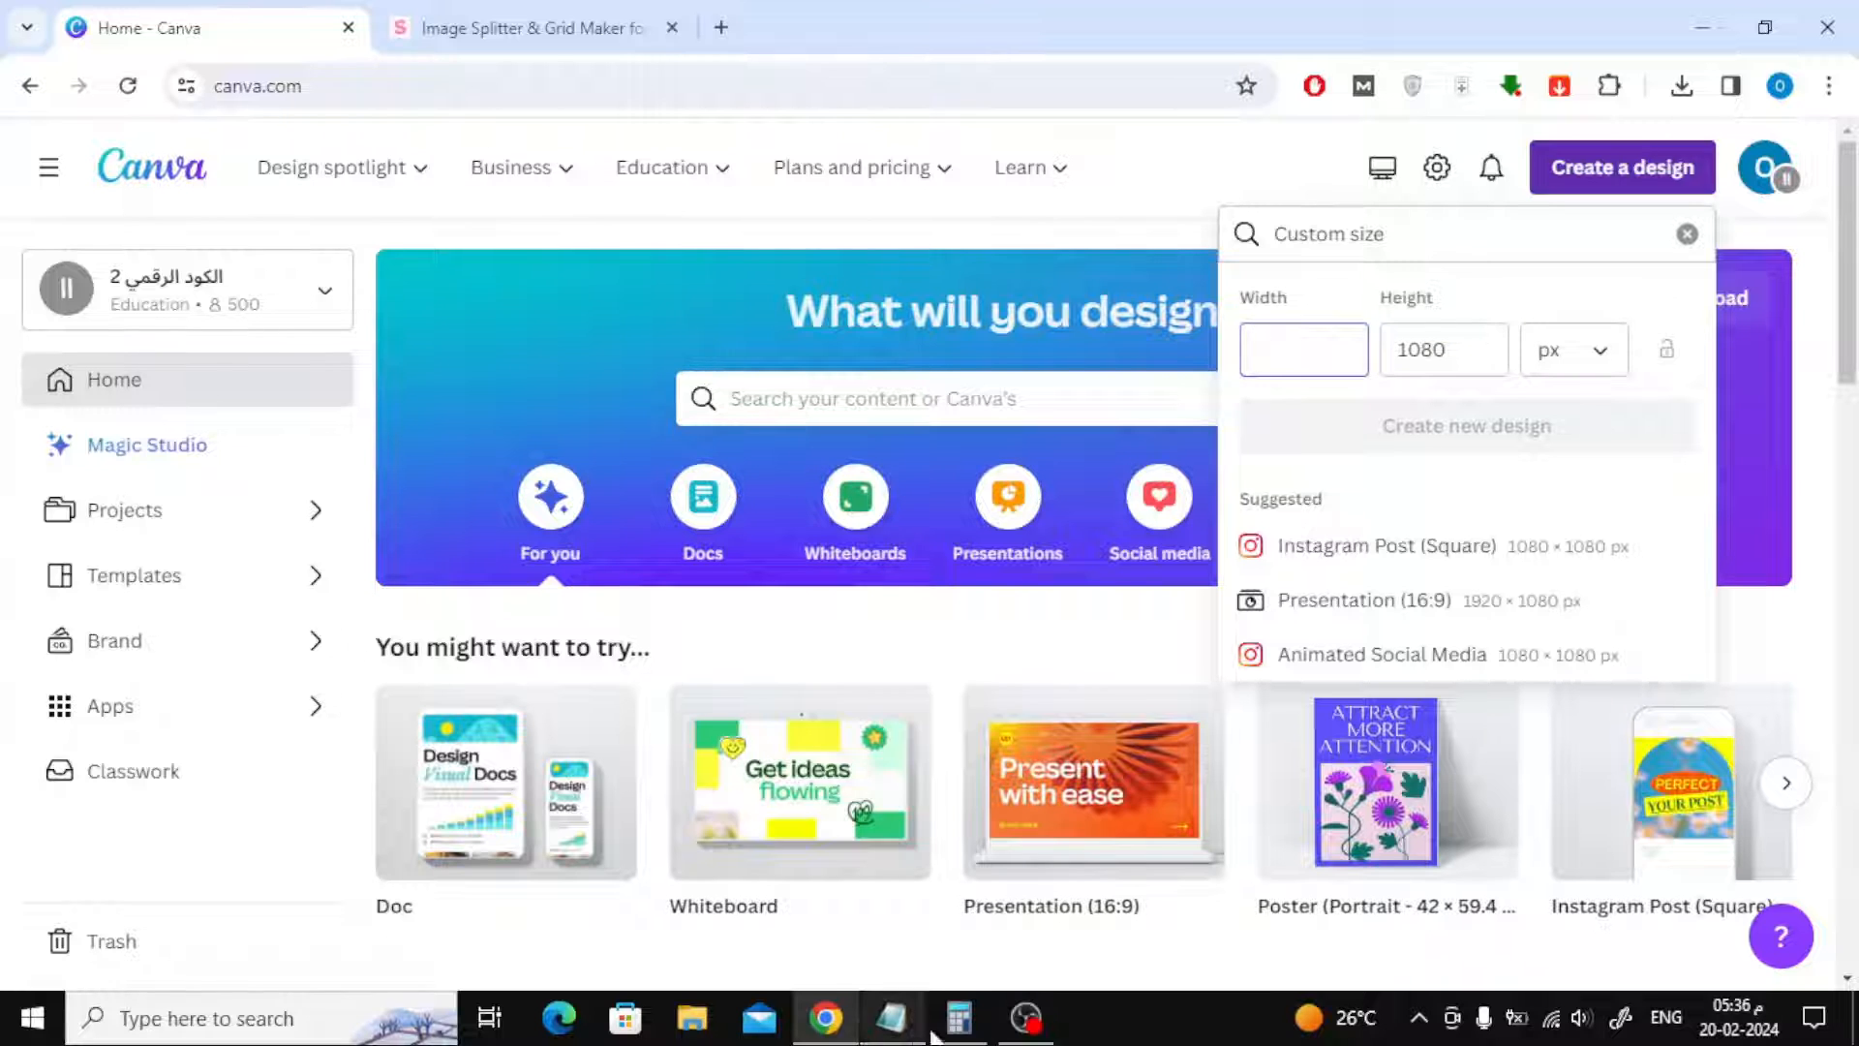
Multiply 1080 by 5 in Windows Calculator to get the 5400 px width
click(956, 1018)
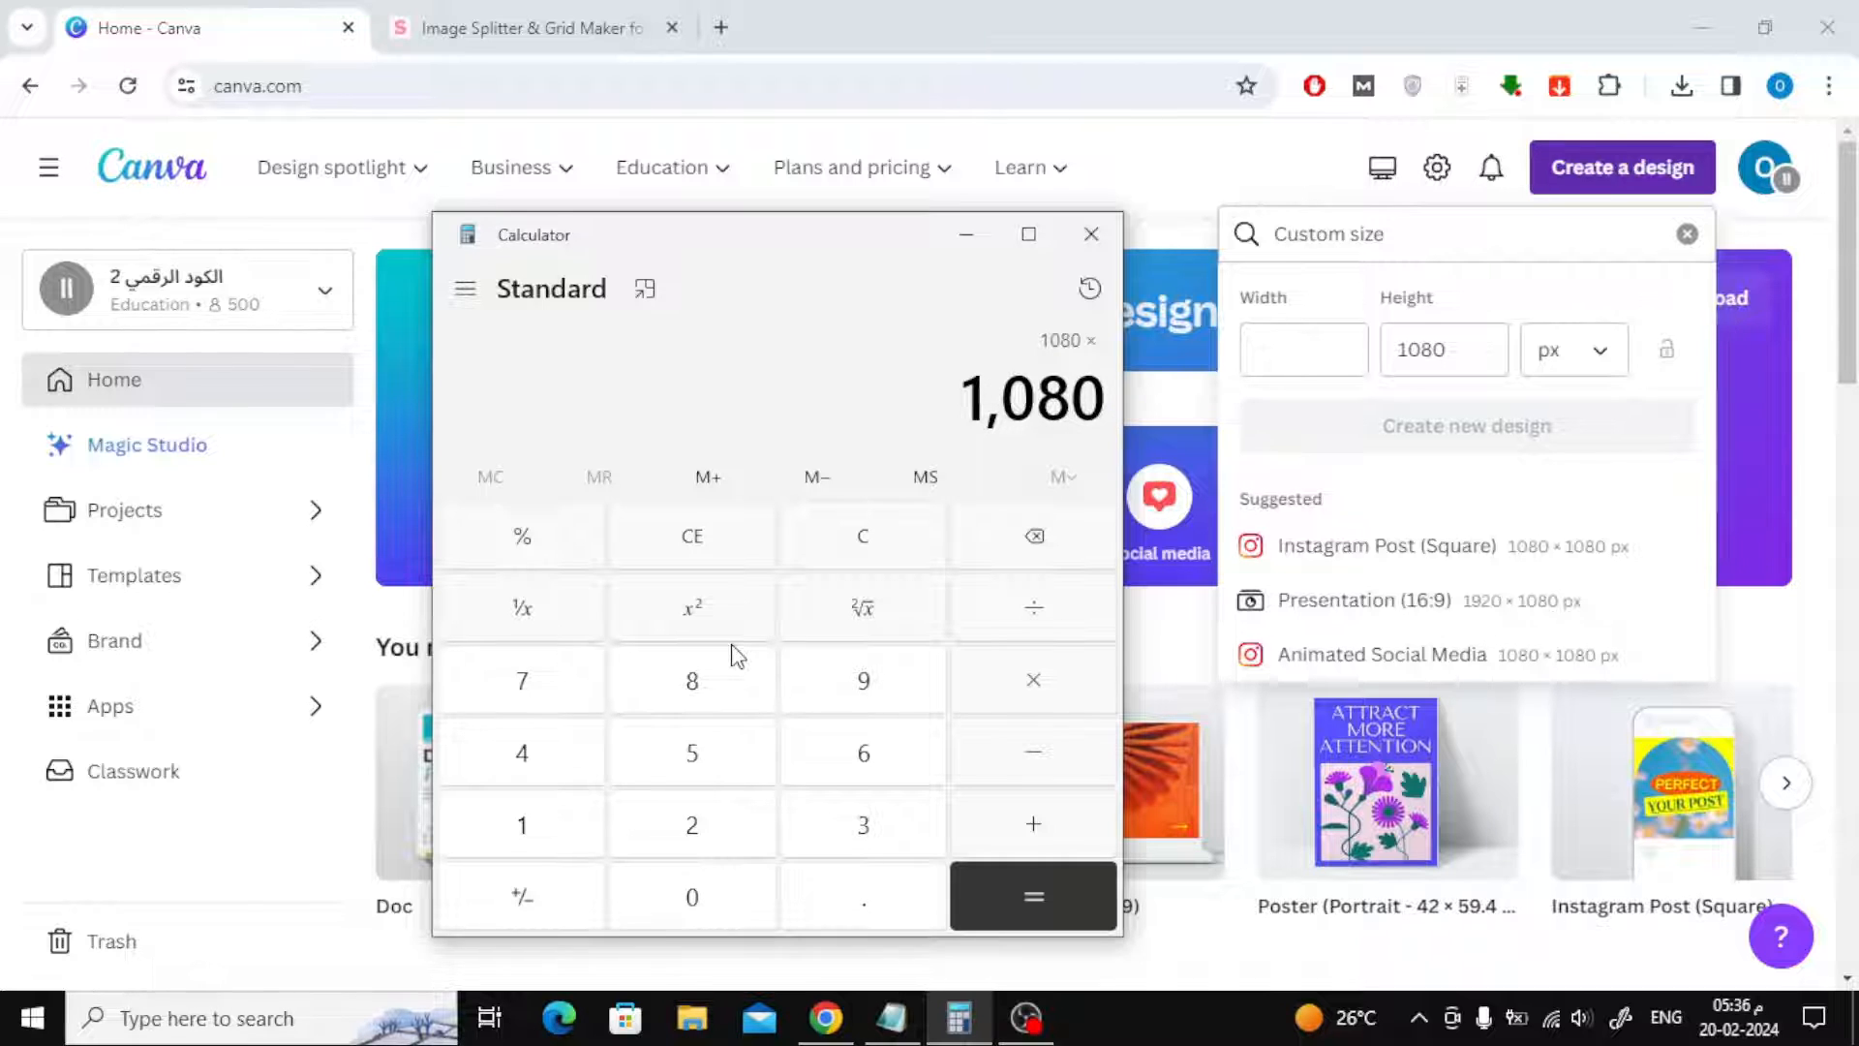
click(692, 754)
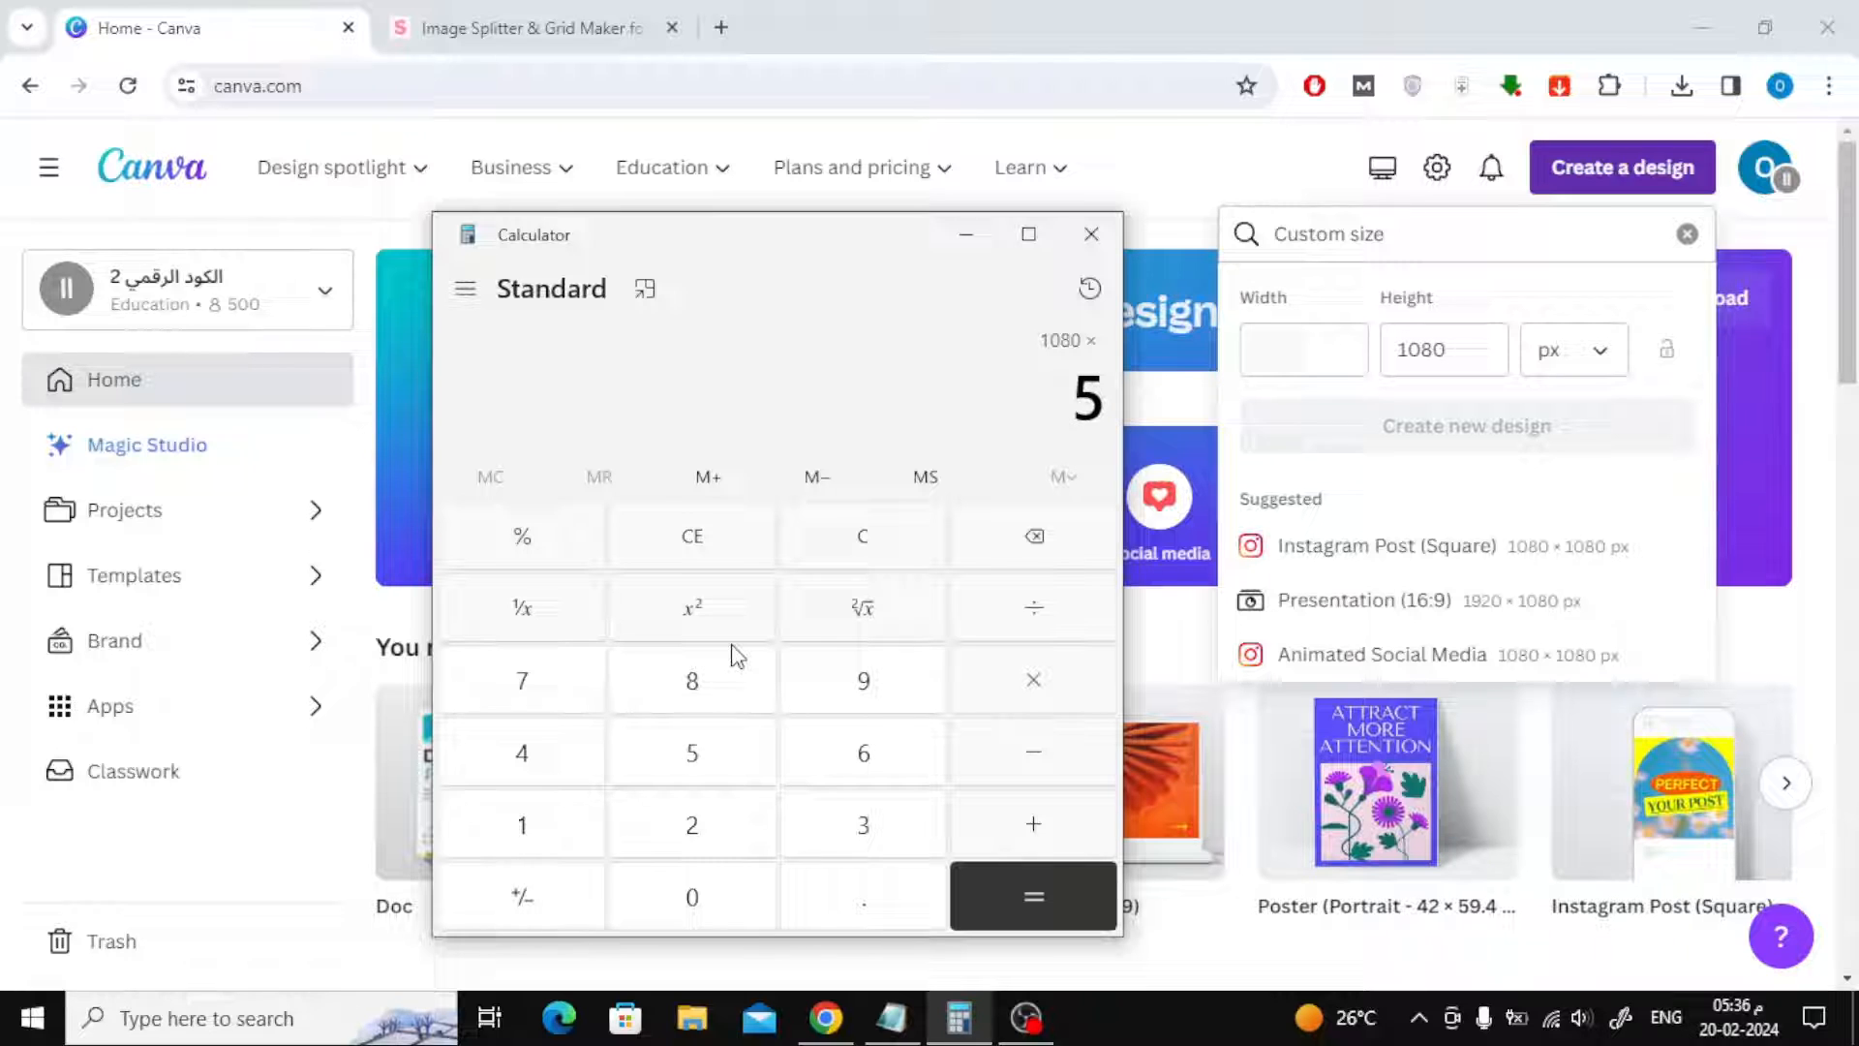
click(1031, 896)
text(5400)
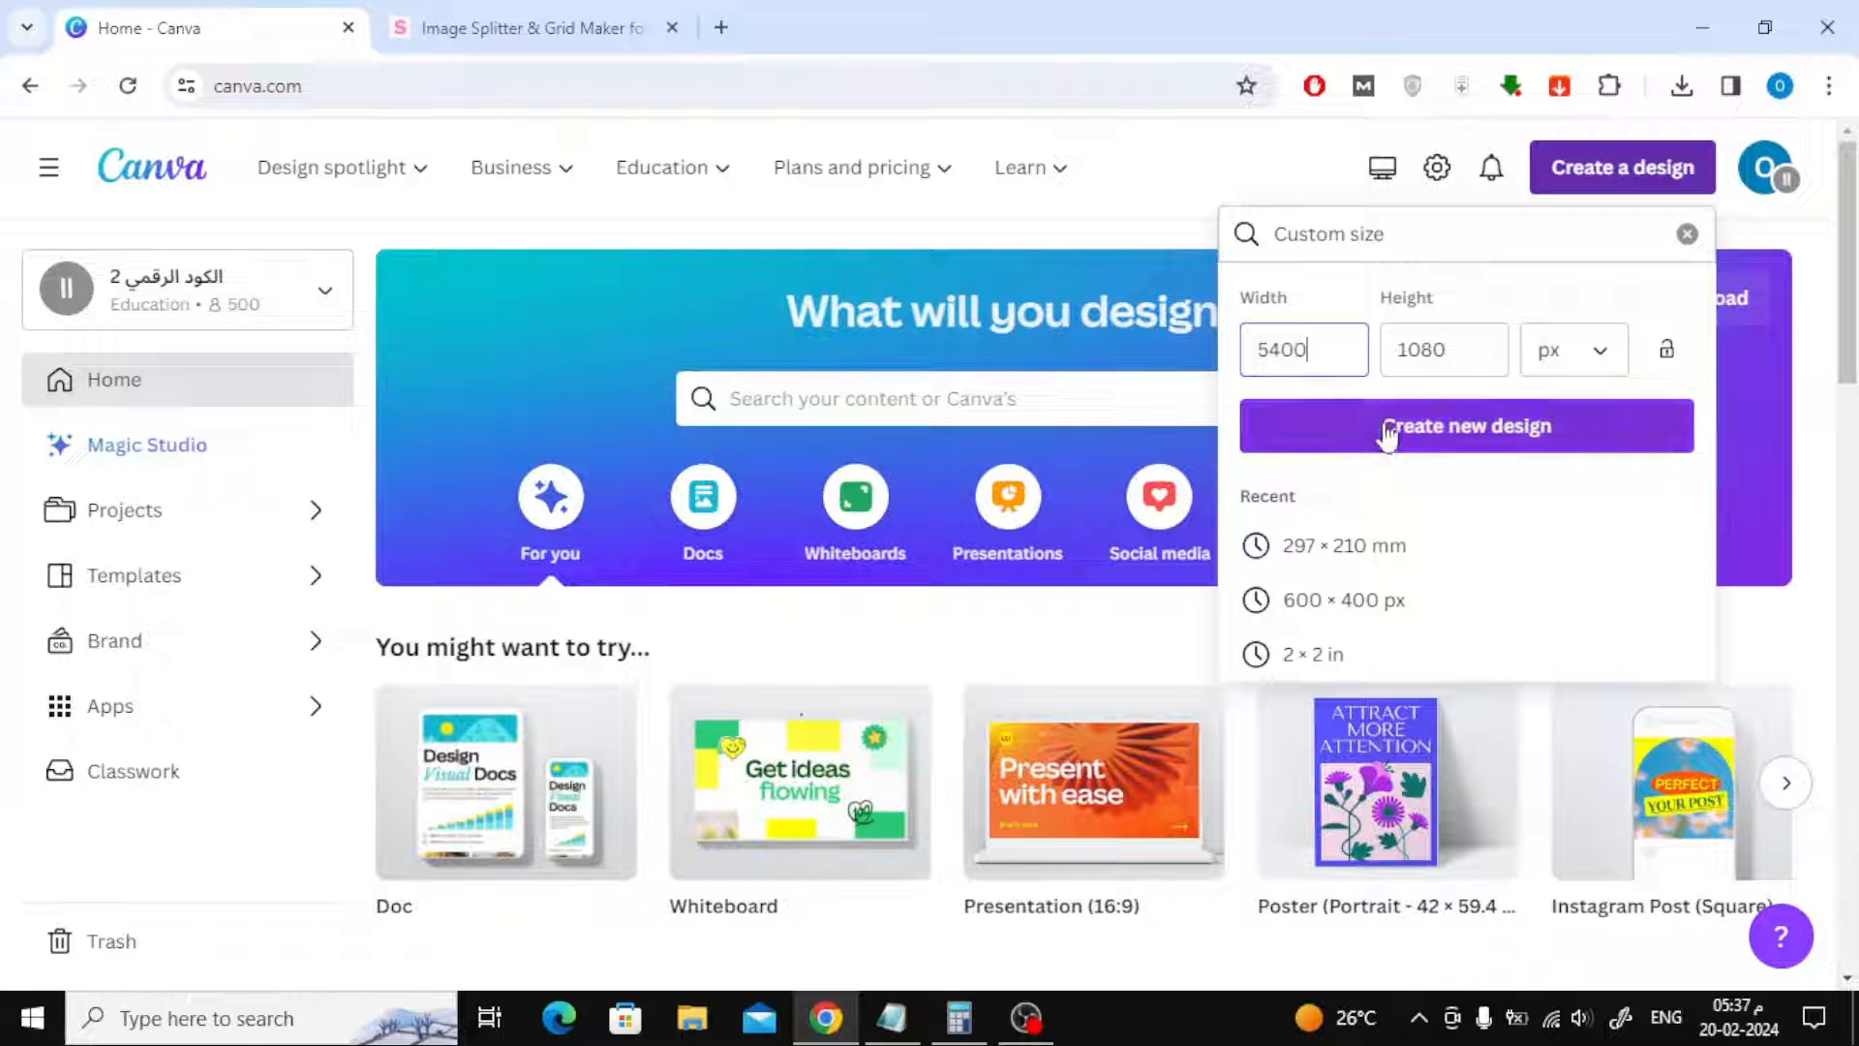
Create the new 5400 × 1080 px design
click(1467, 427)
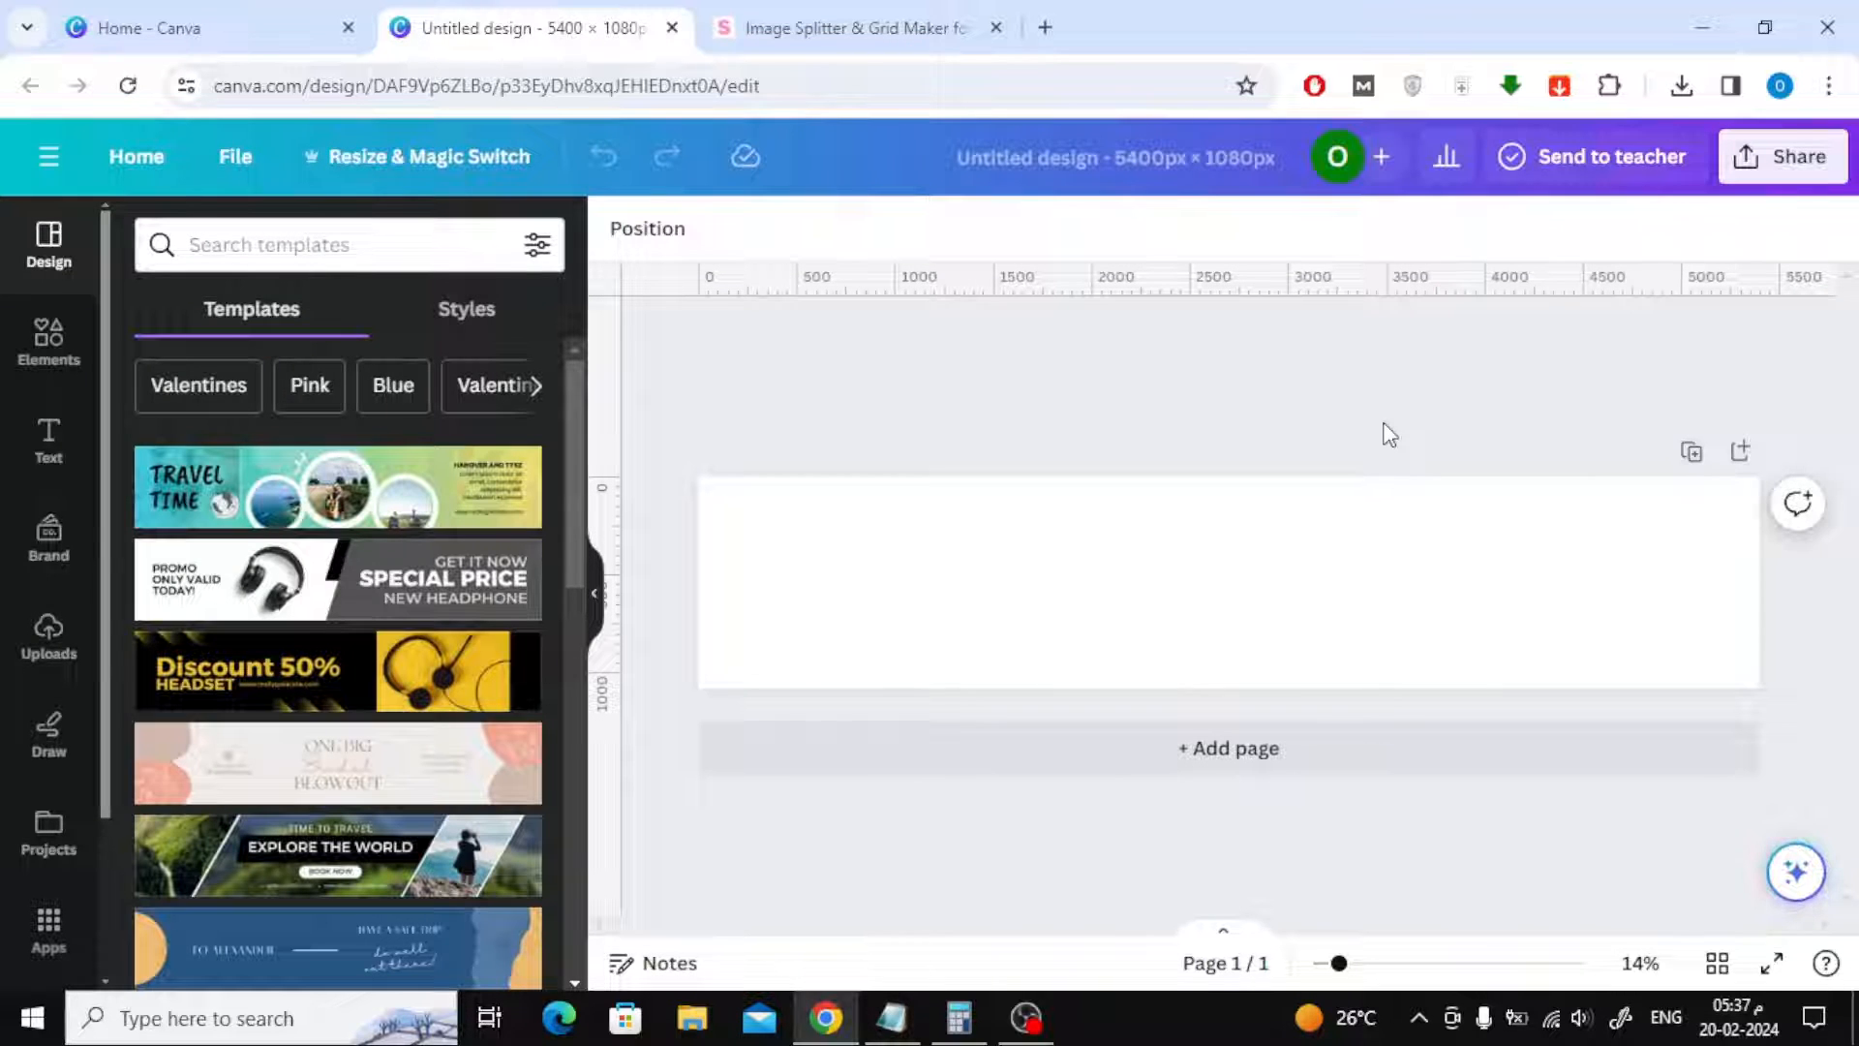
mouse_move(1230, 454)
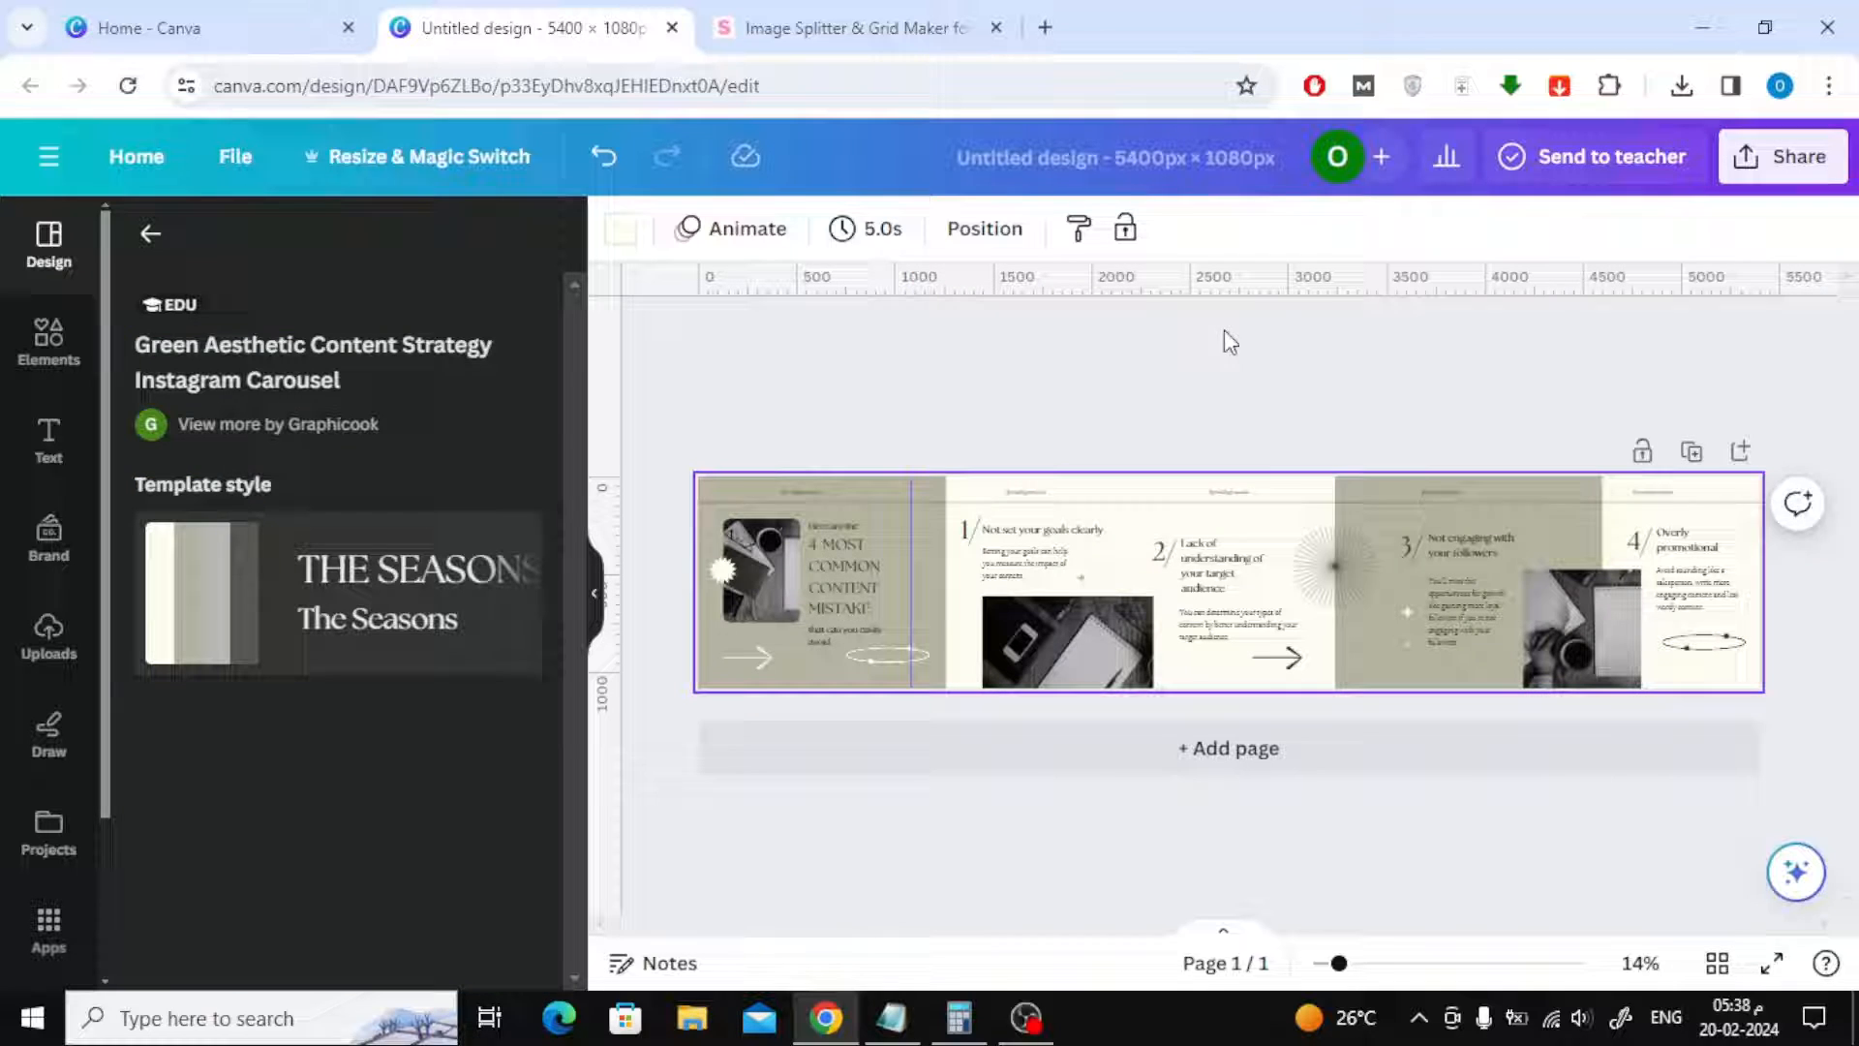
mouse_move(1319, 398)
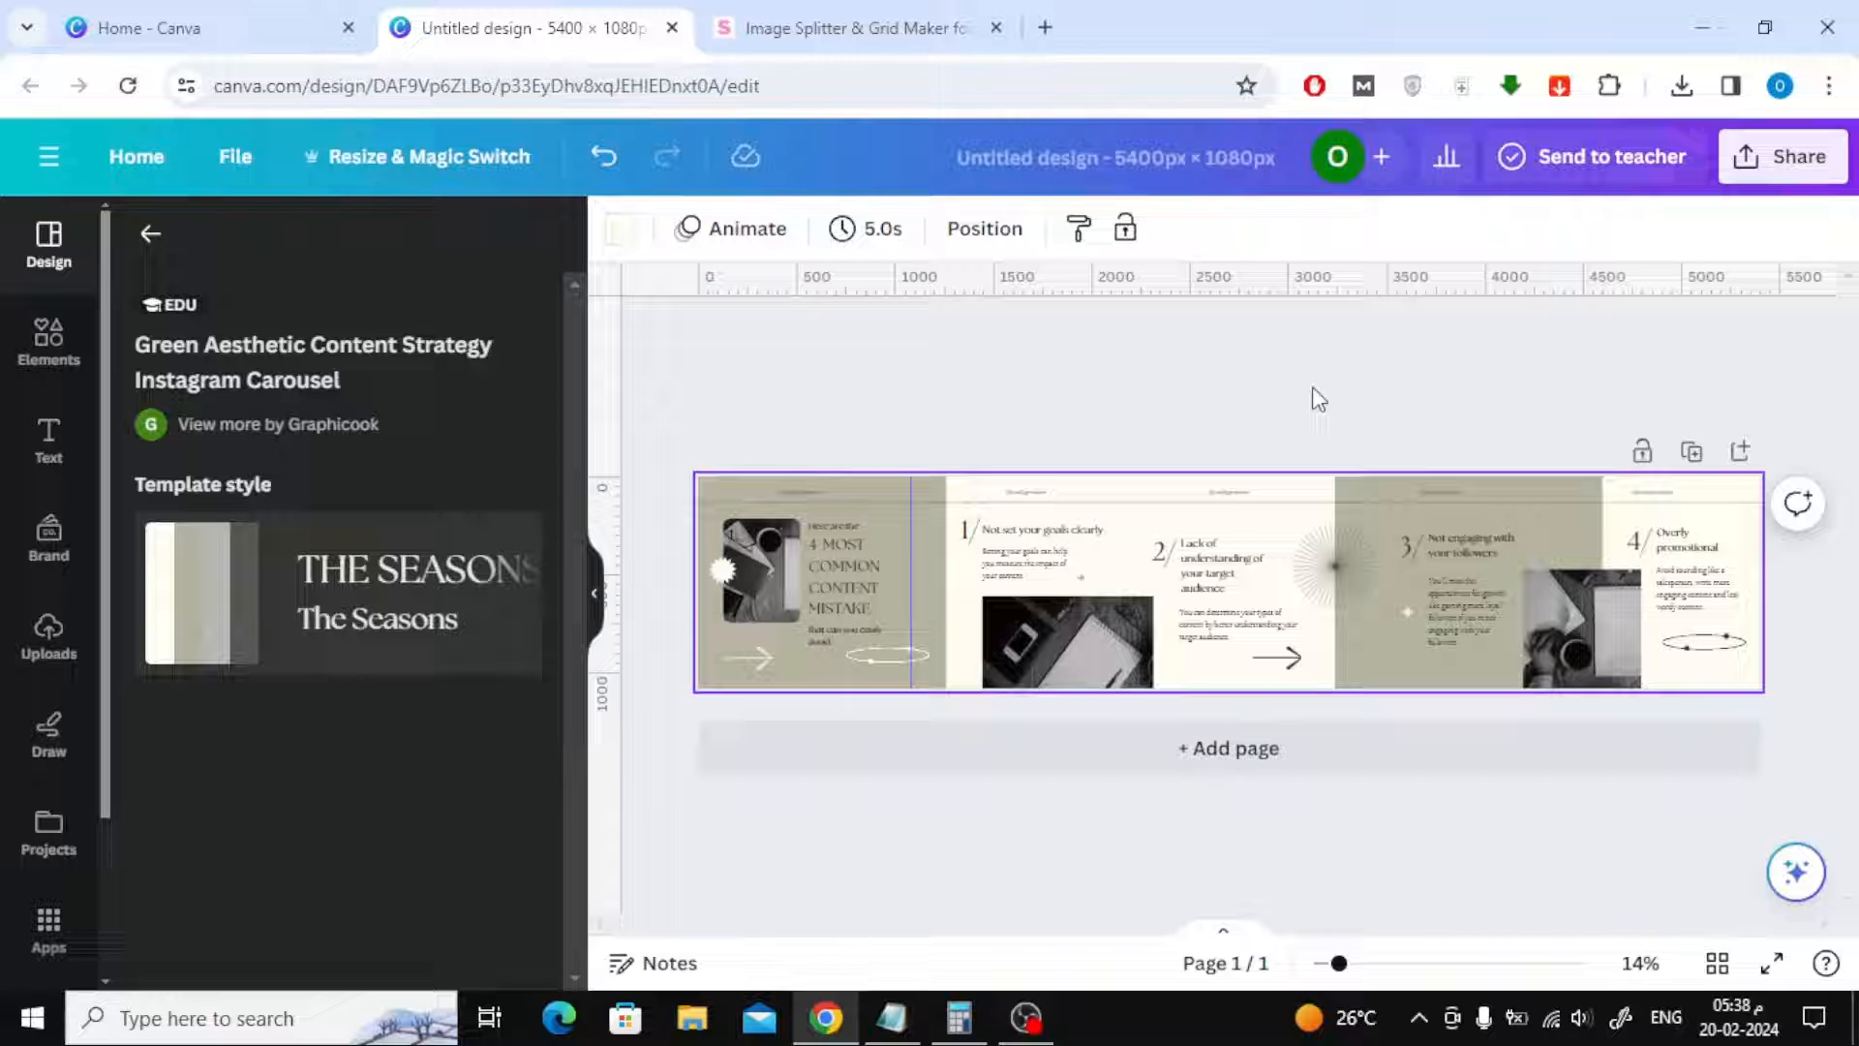
mouse_move(1802, 148)
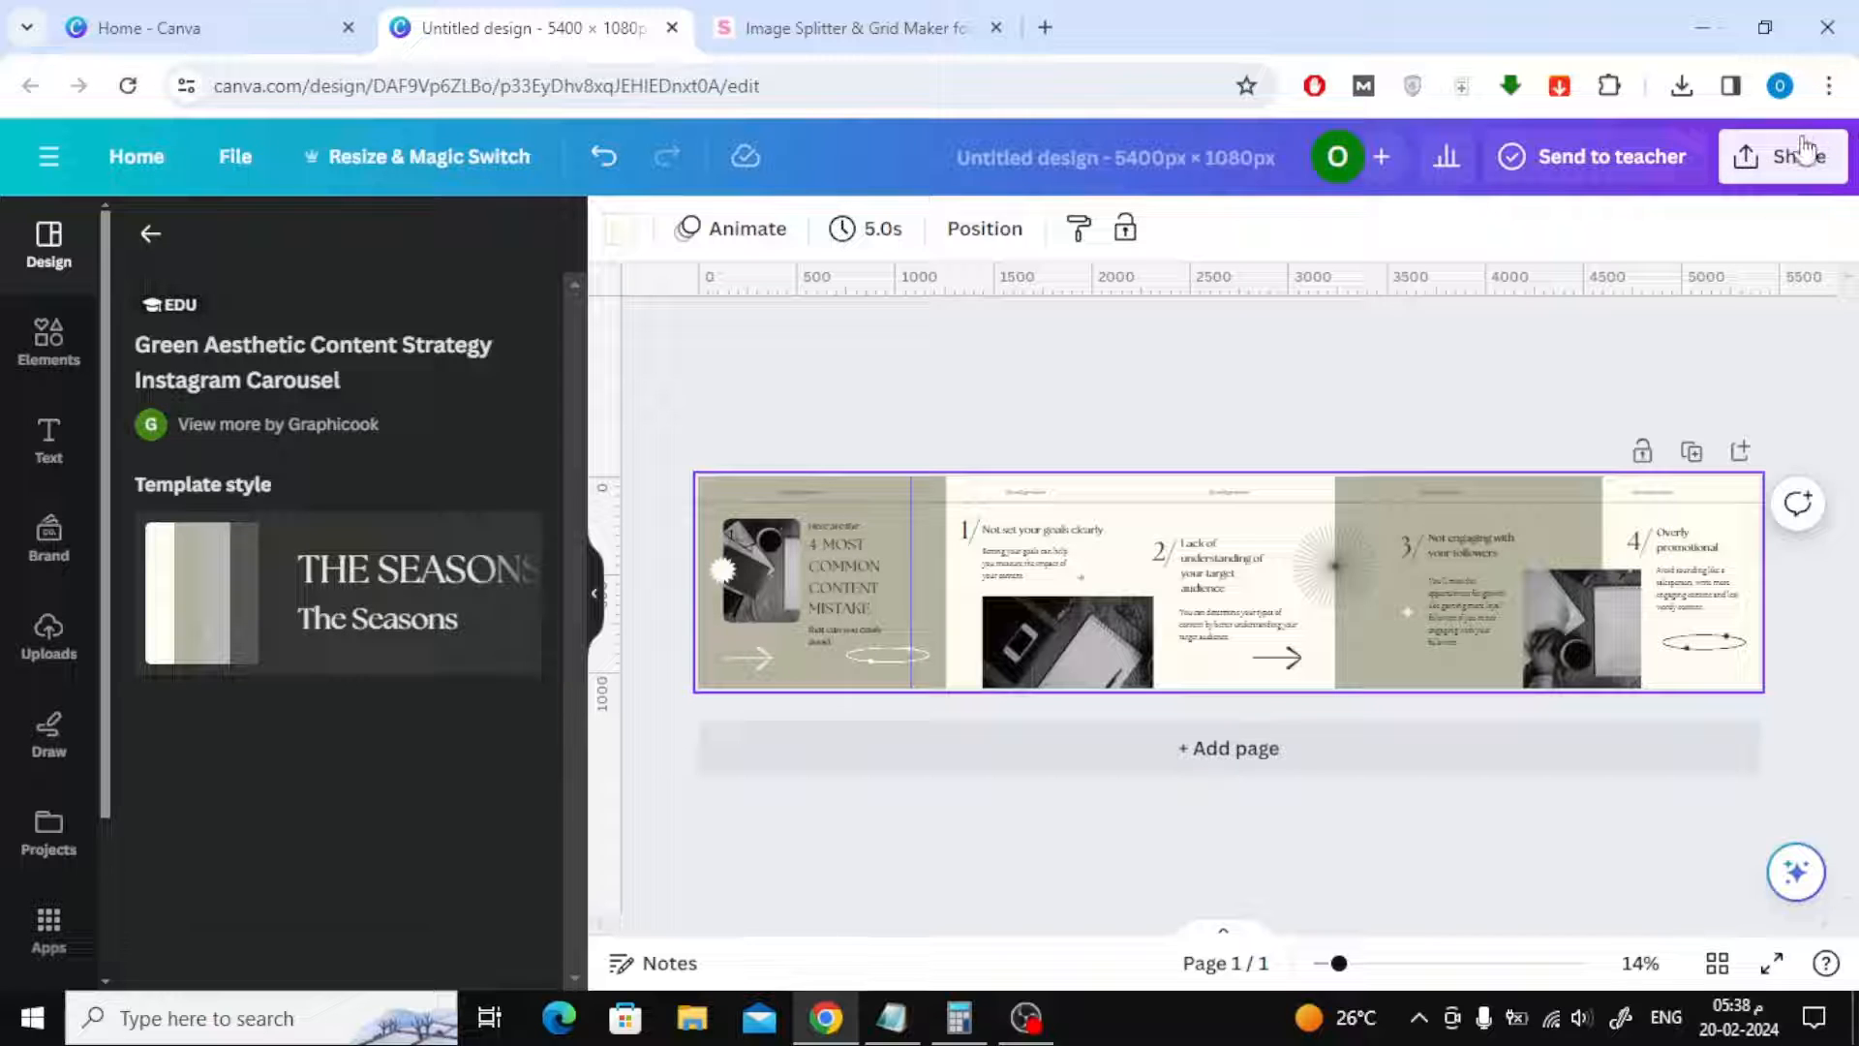
Download the 5400 × 1080 carousel design as a PNG and check the browser's downloads list
click(1784, 155)
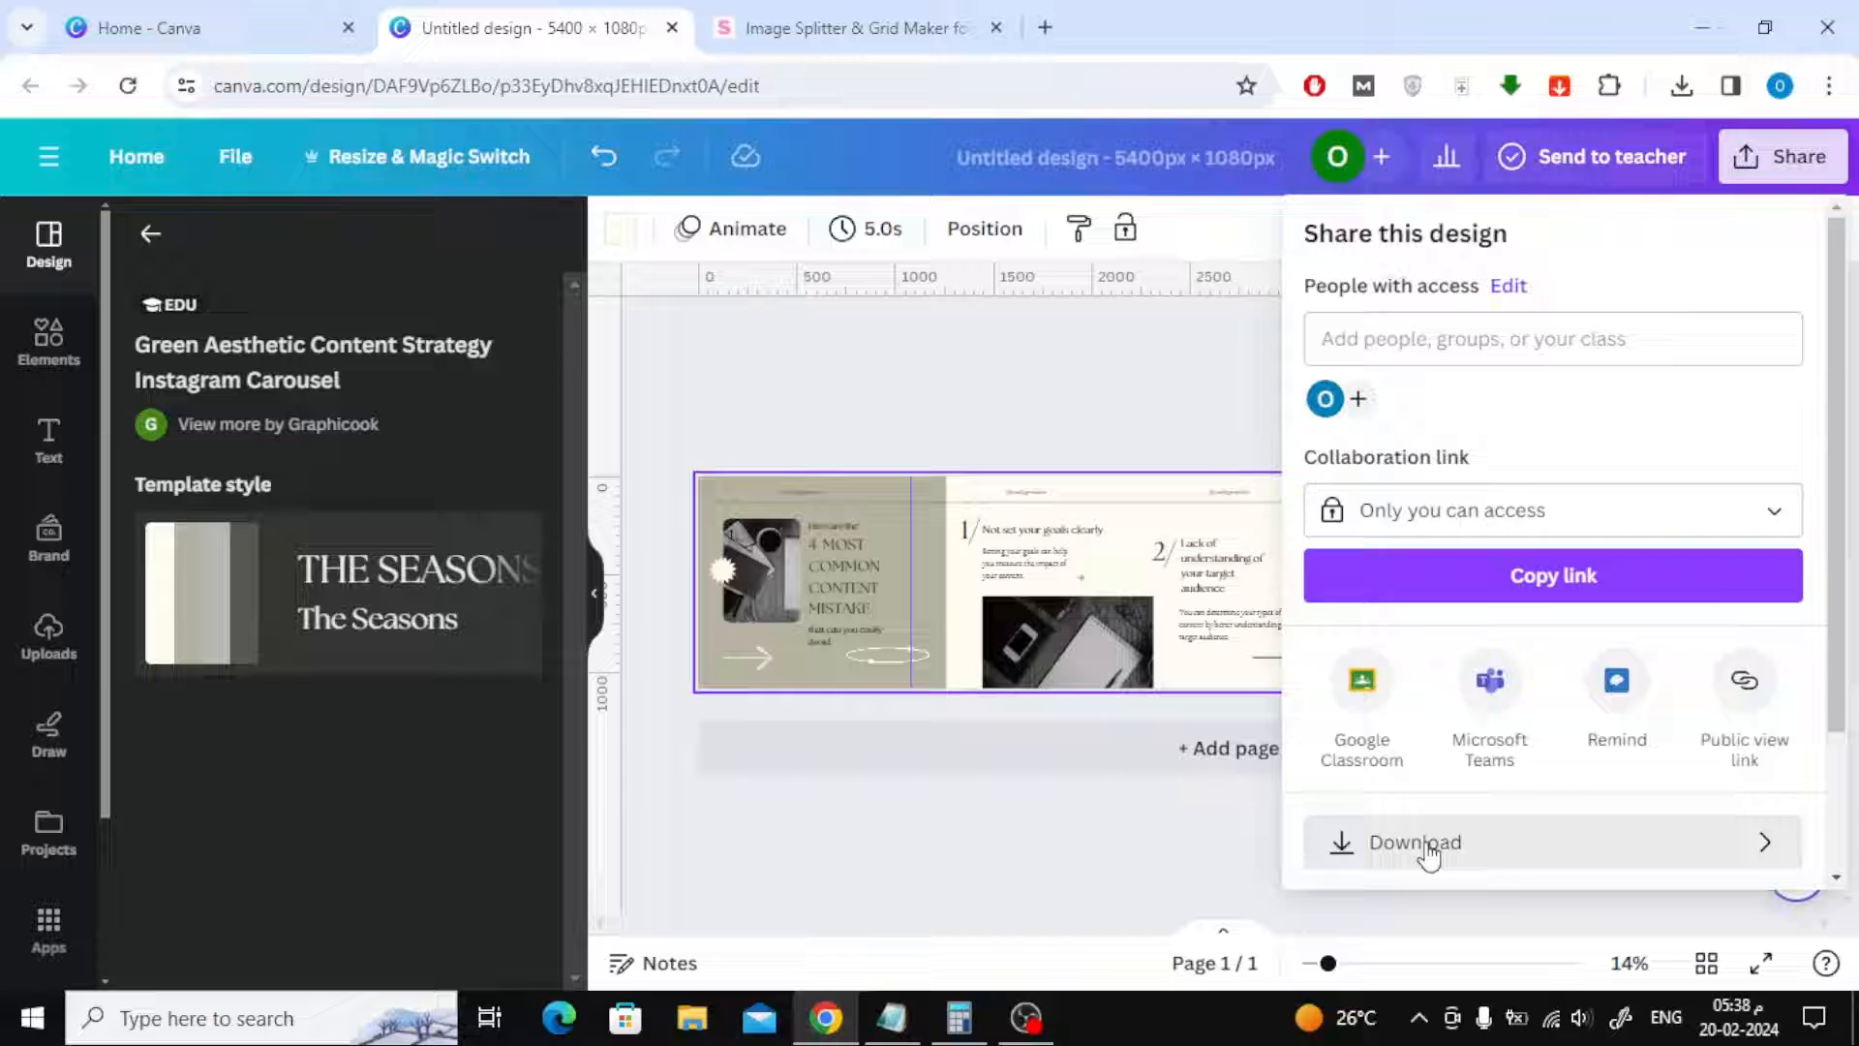
click(1415, 842)
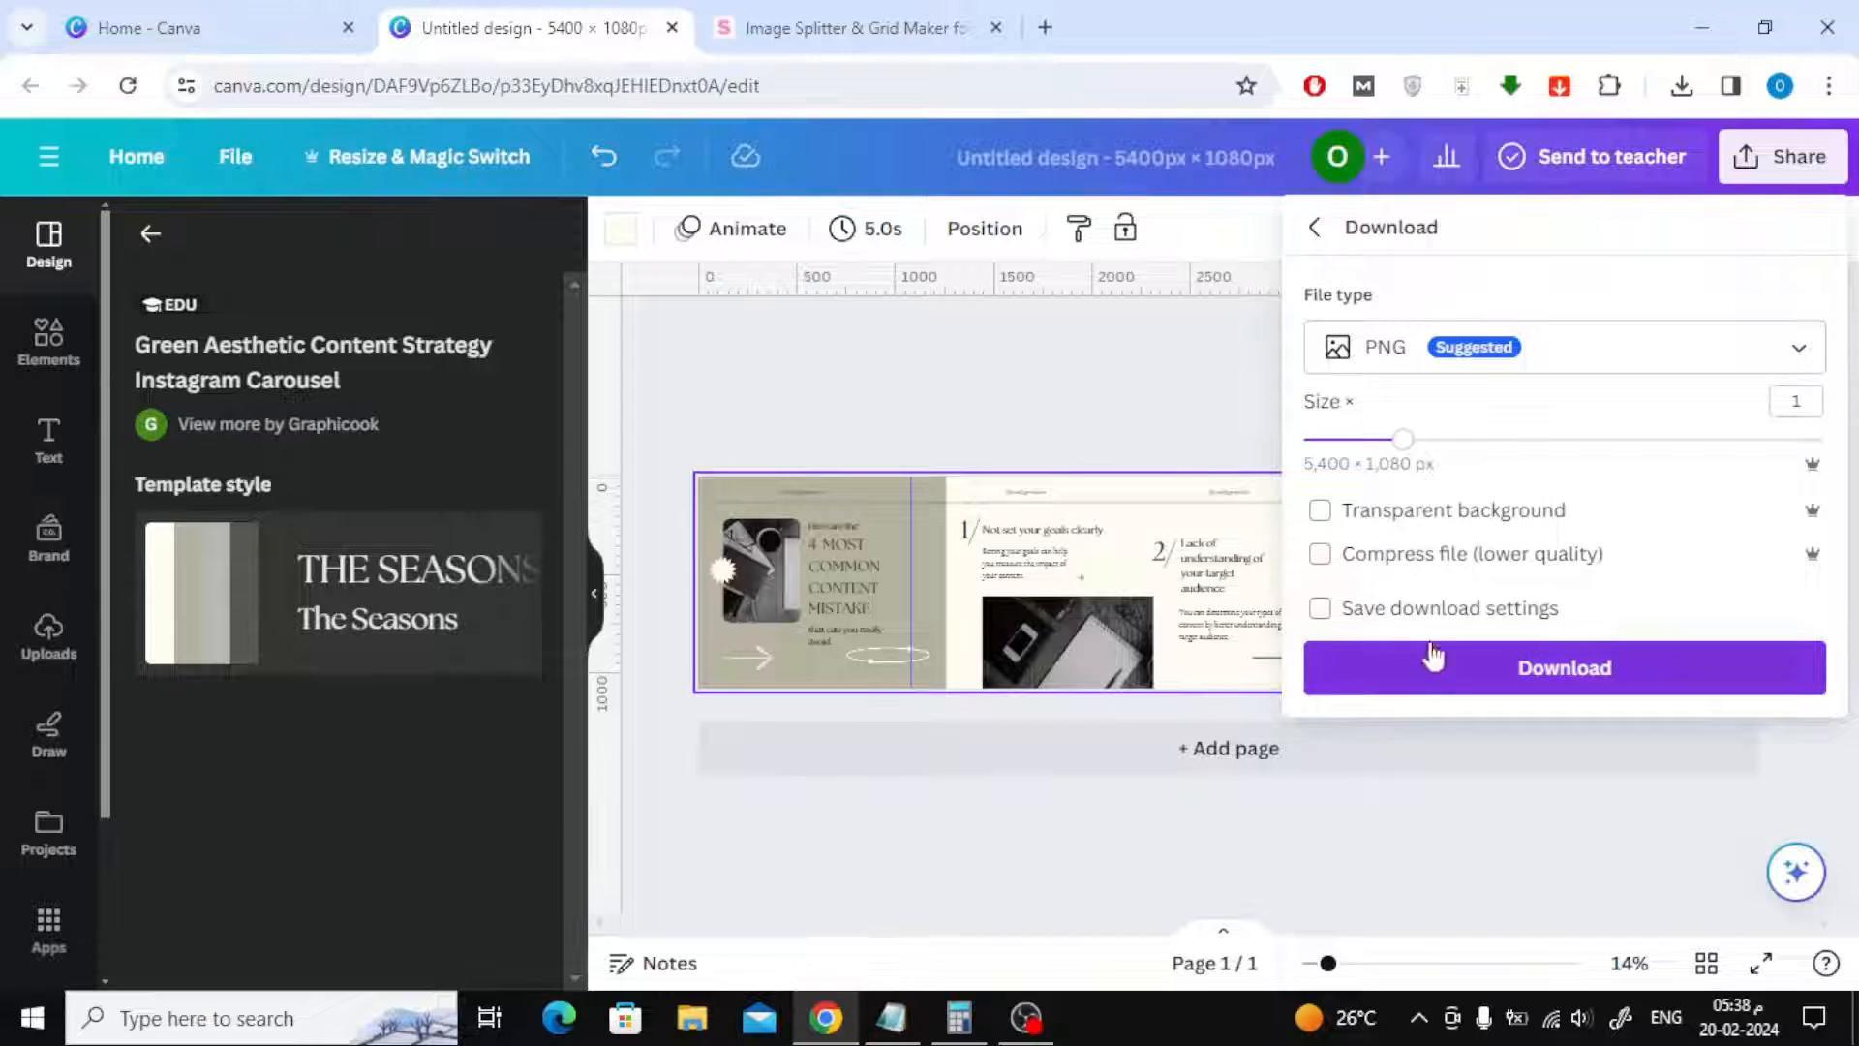
click(1563, 667)
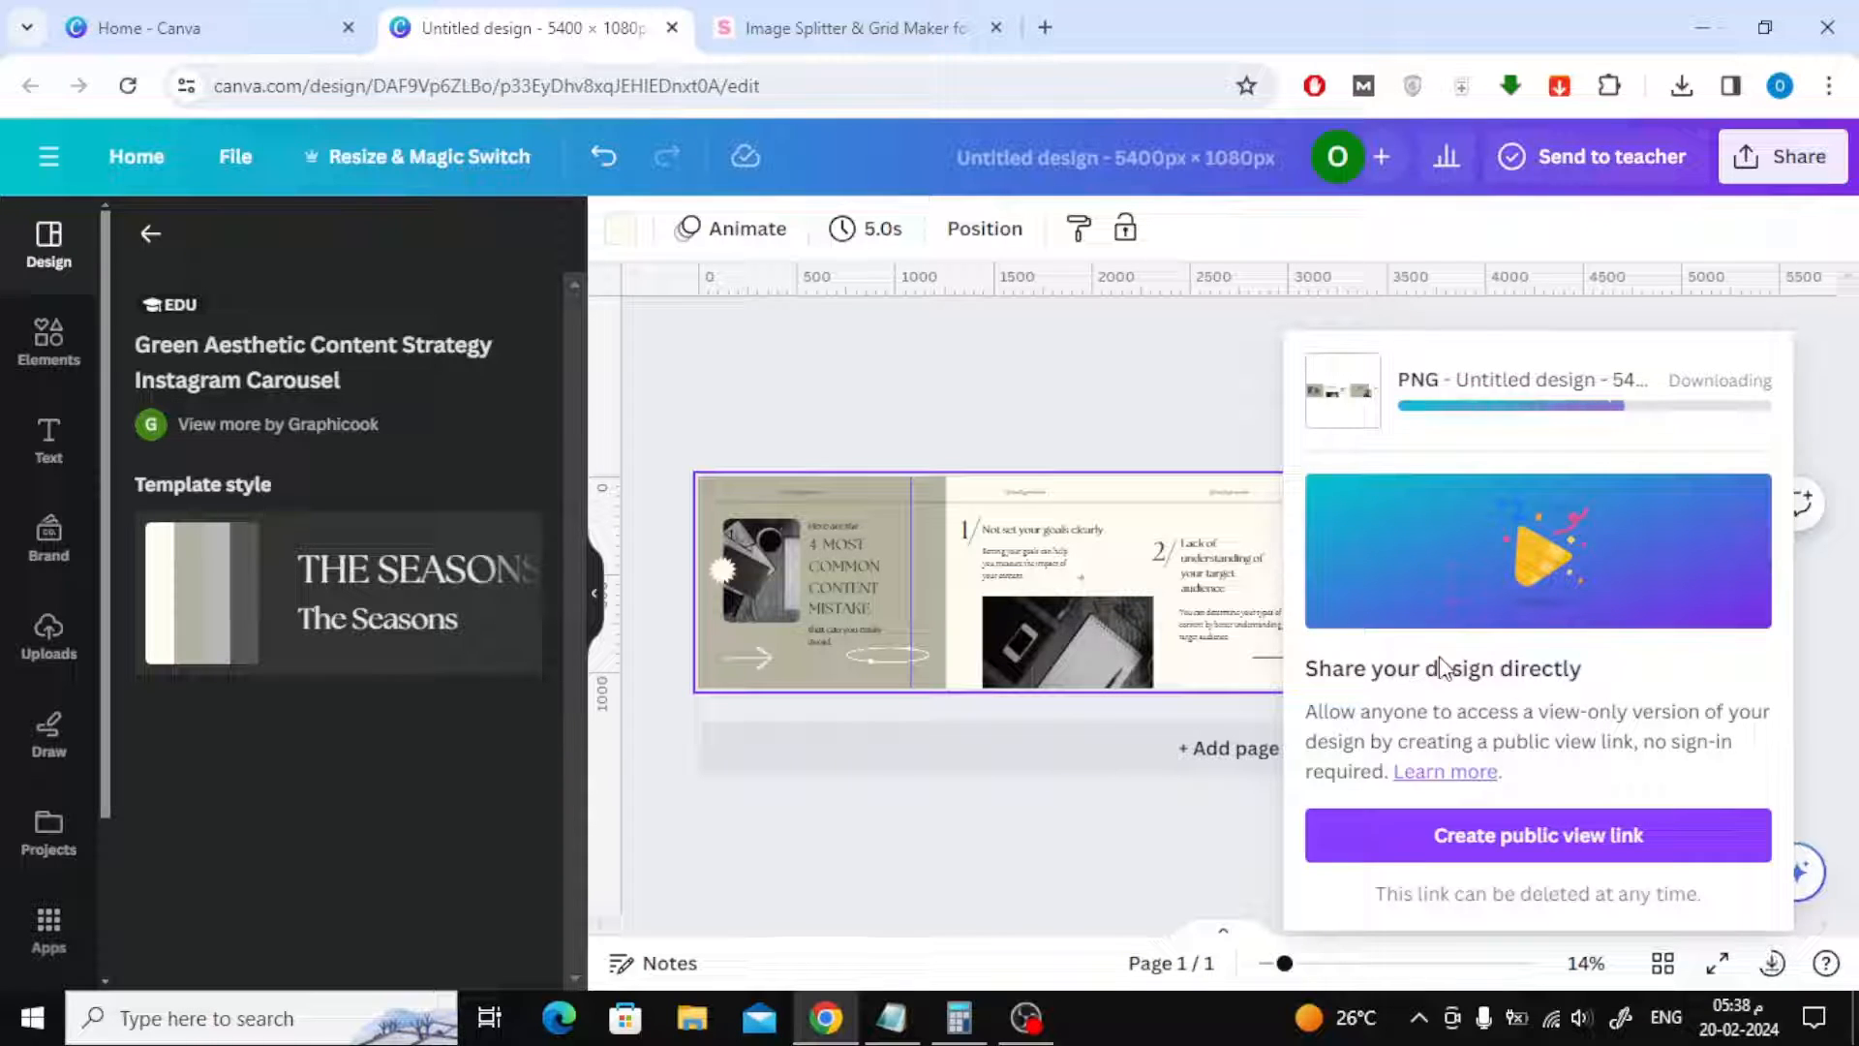
click(1680, 85)
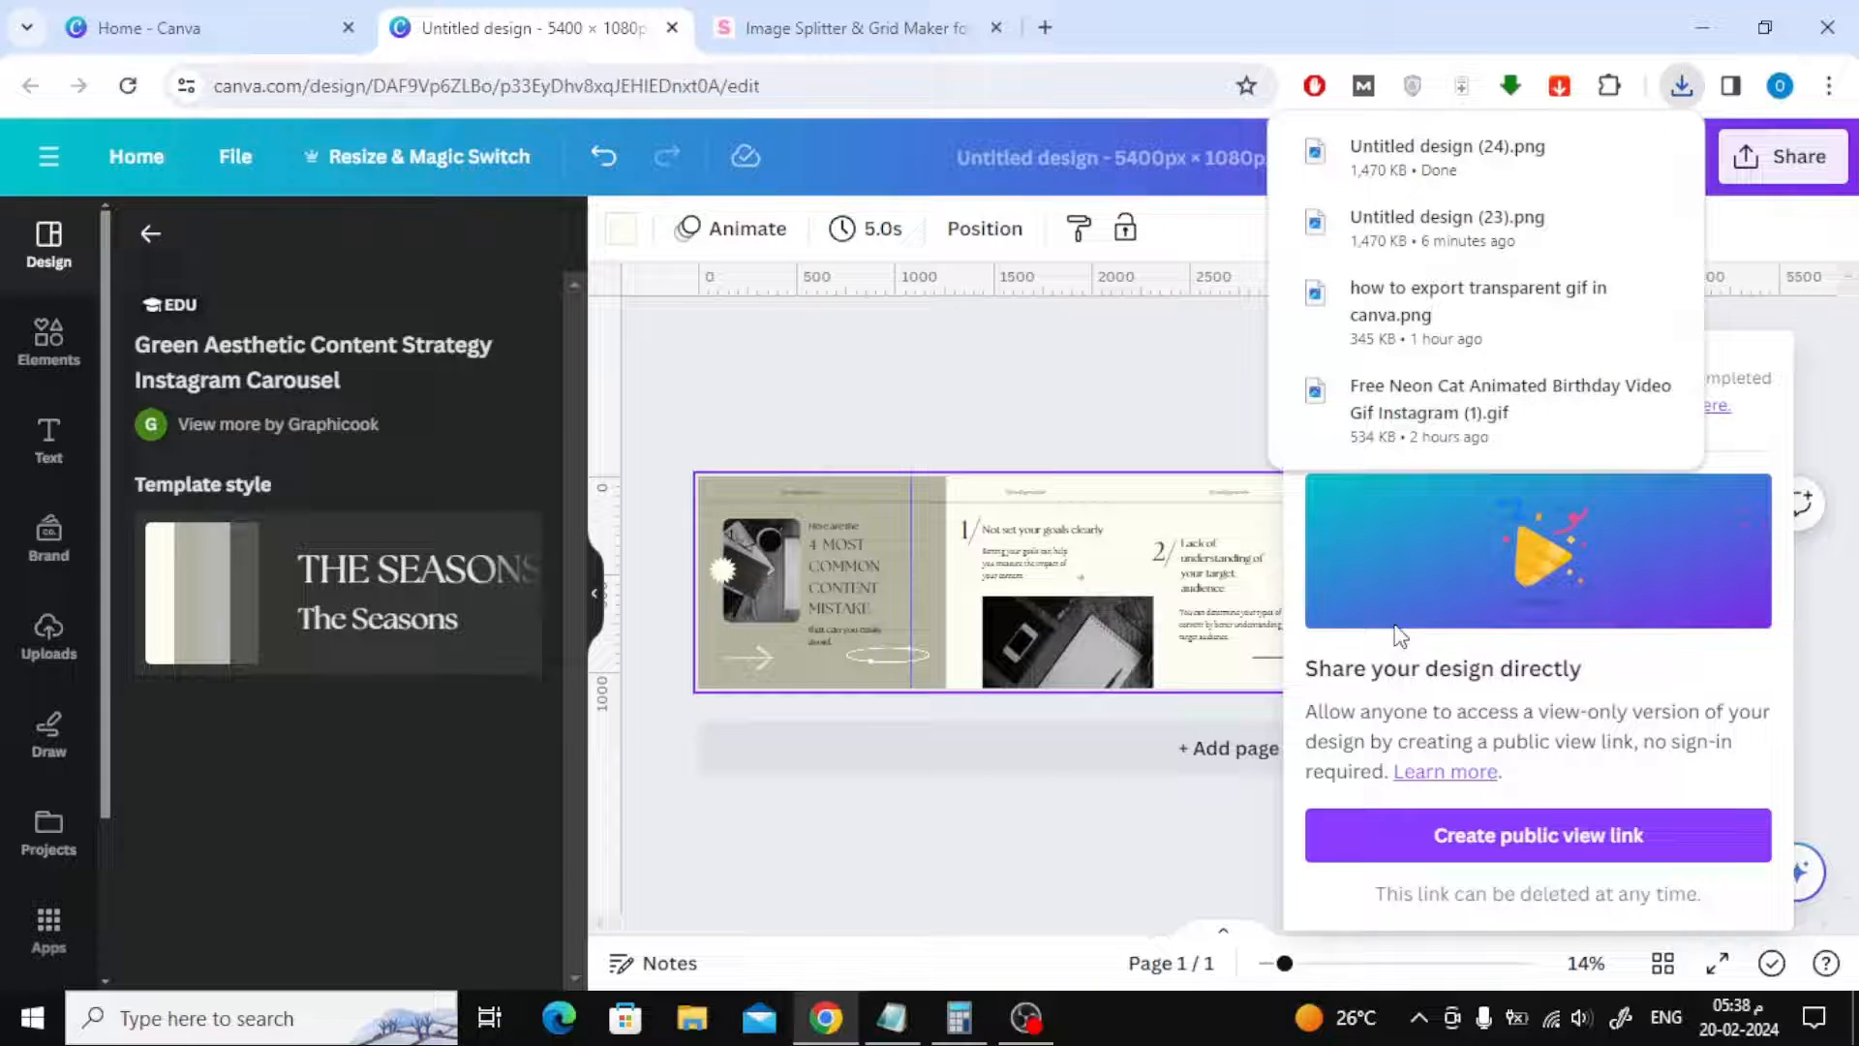
click(983, 349)
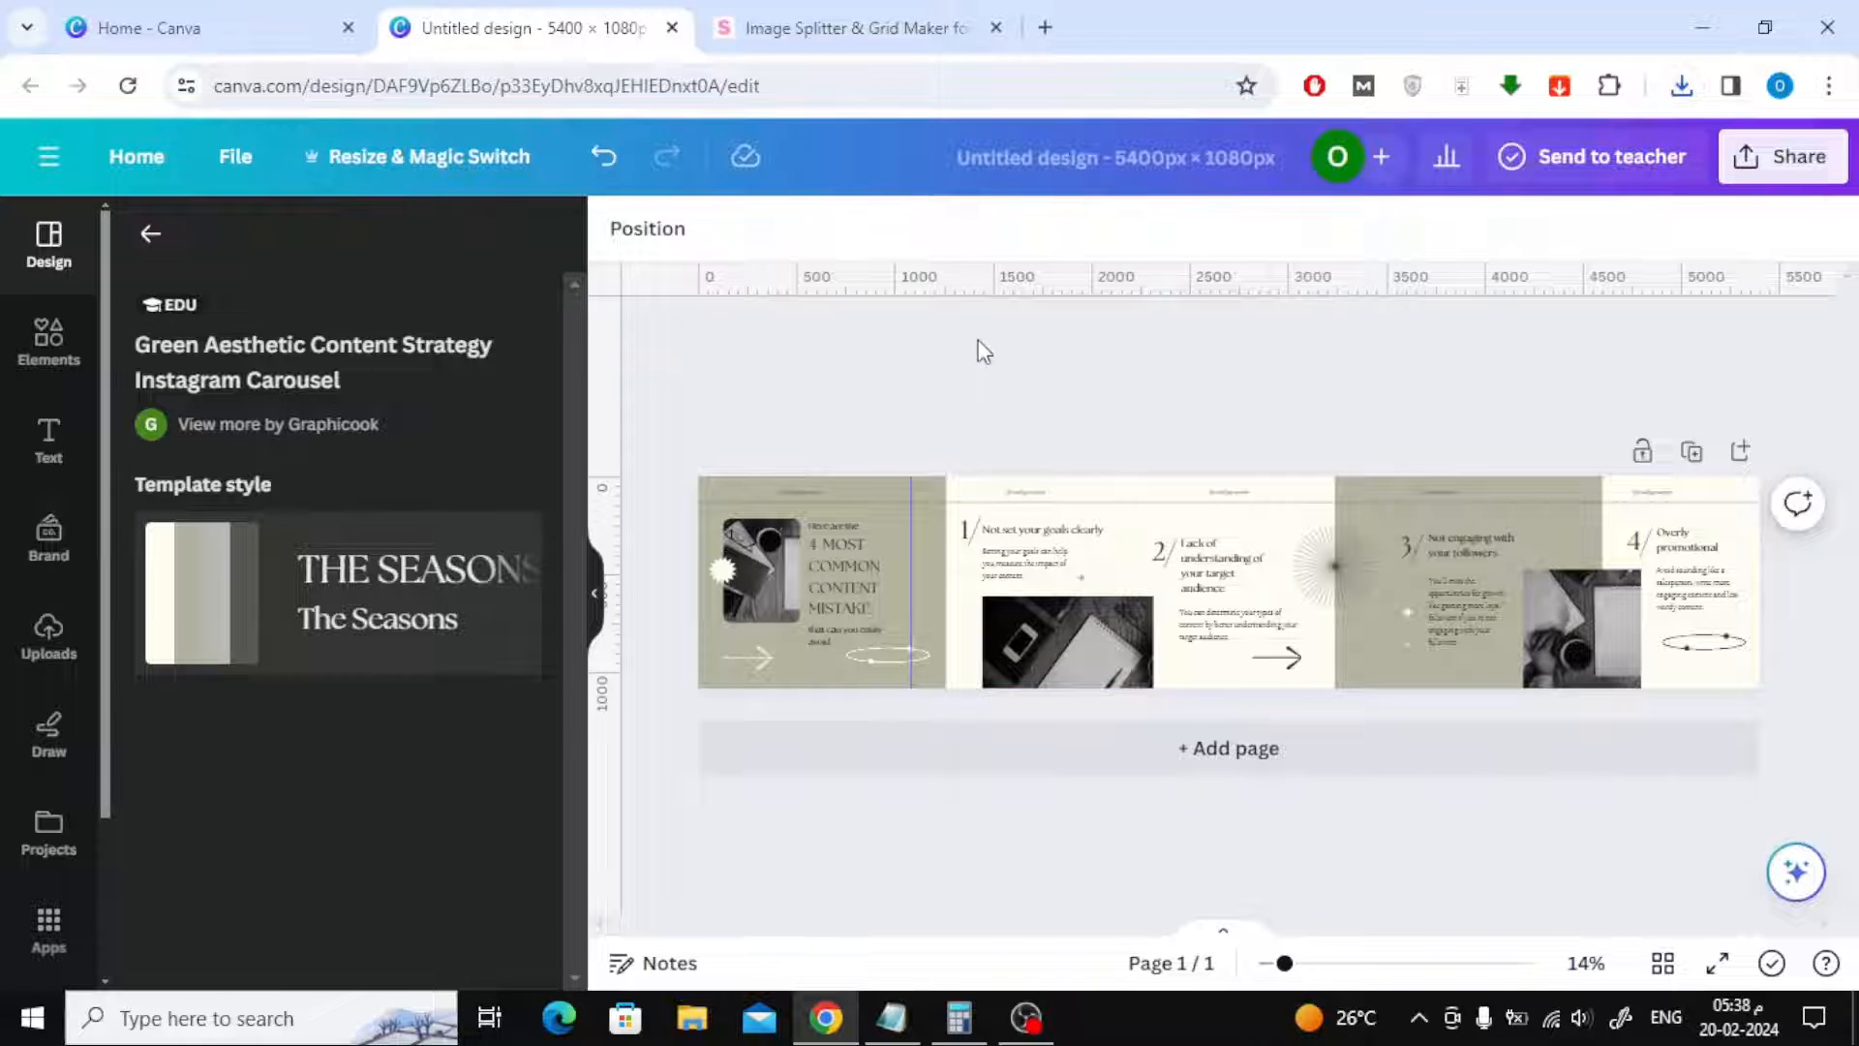
On the Image Splitter page, choose an image file to upload
click(851, 27)
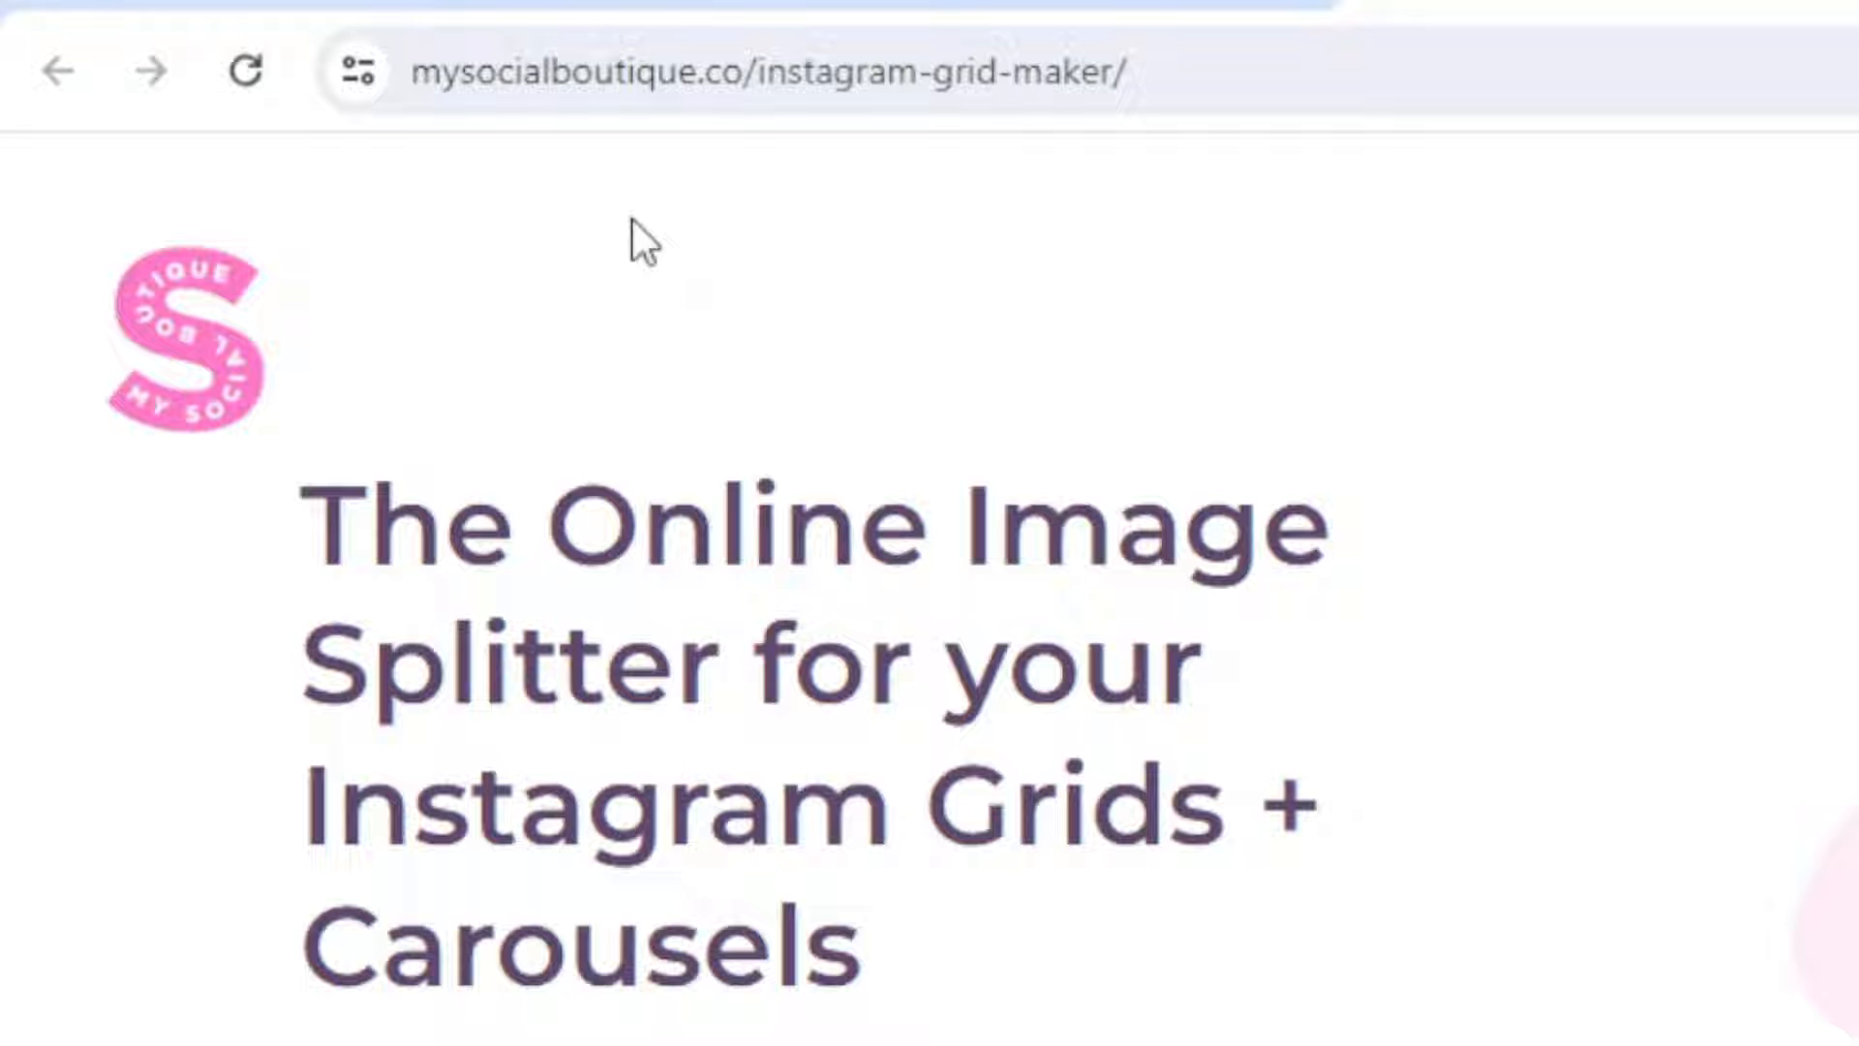
mouse_move(925, 175)
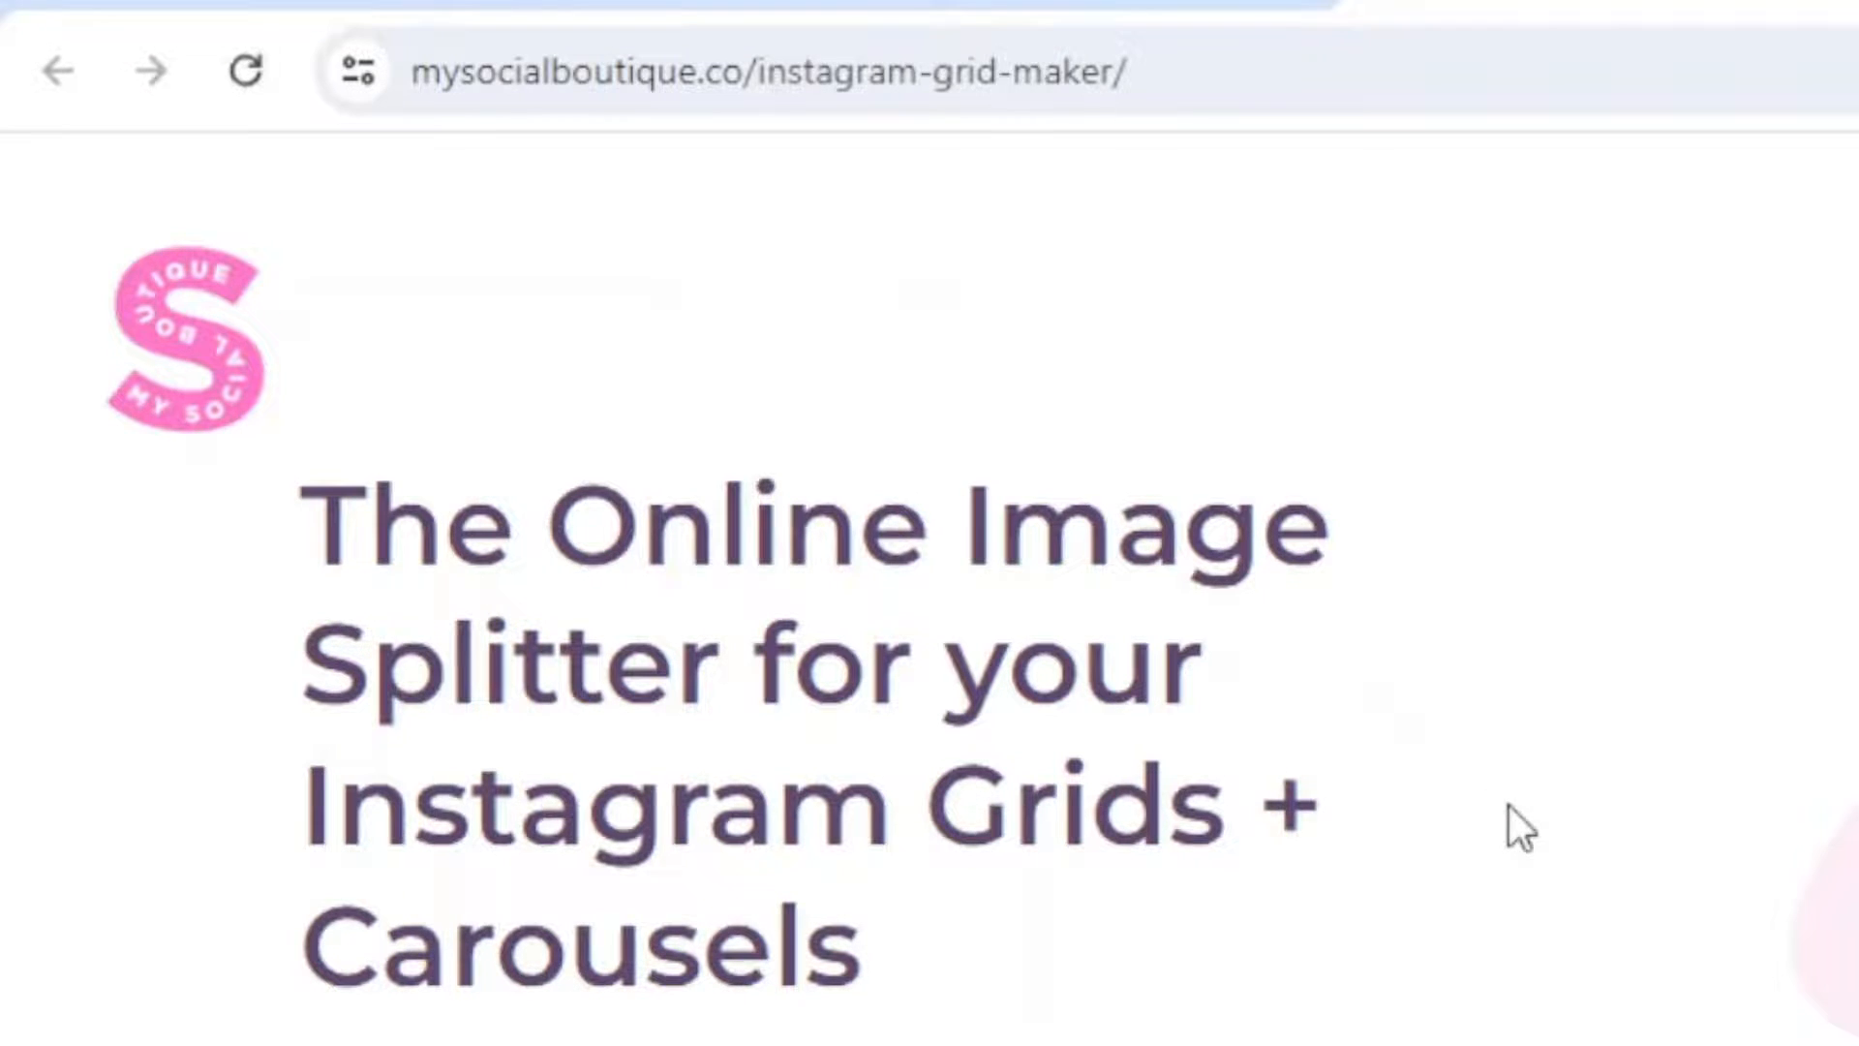
scroll(down, 3)
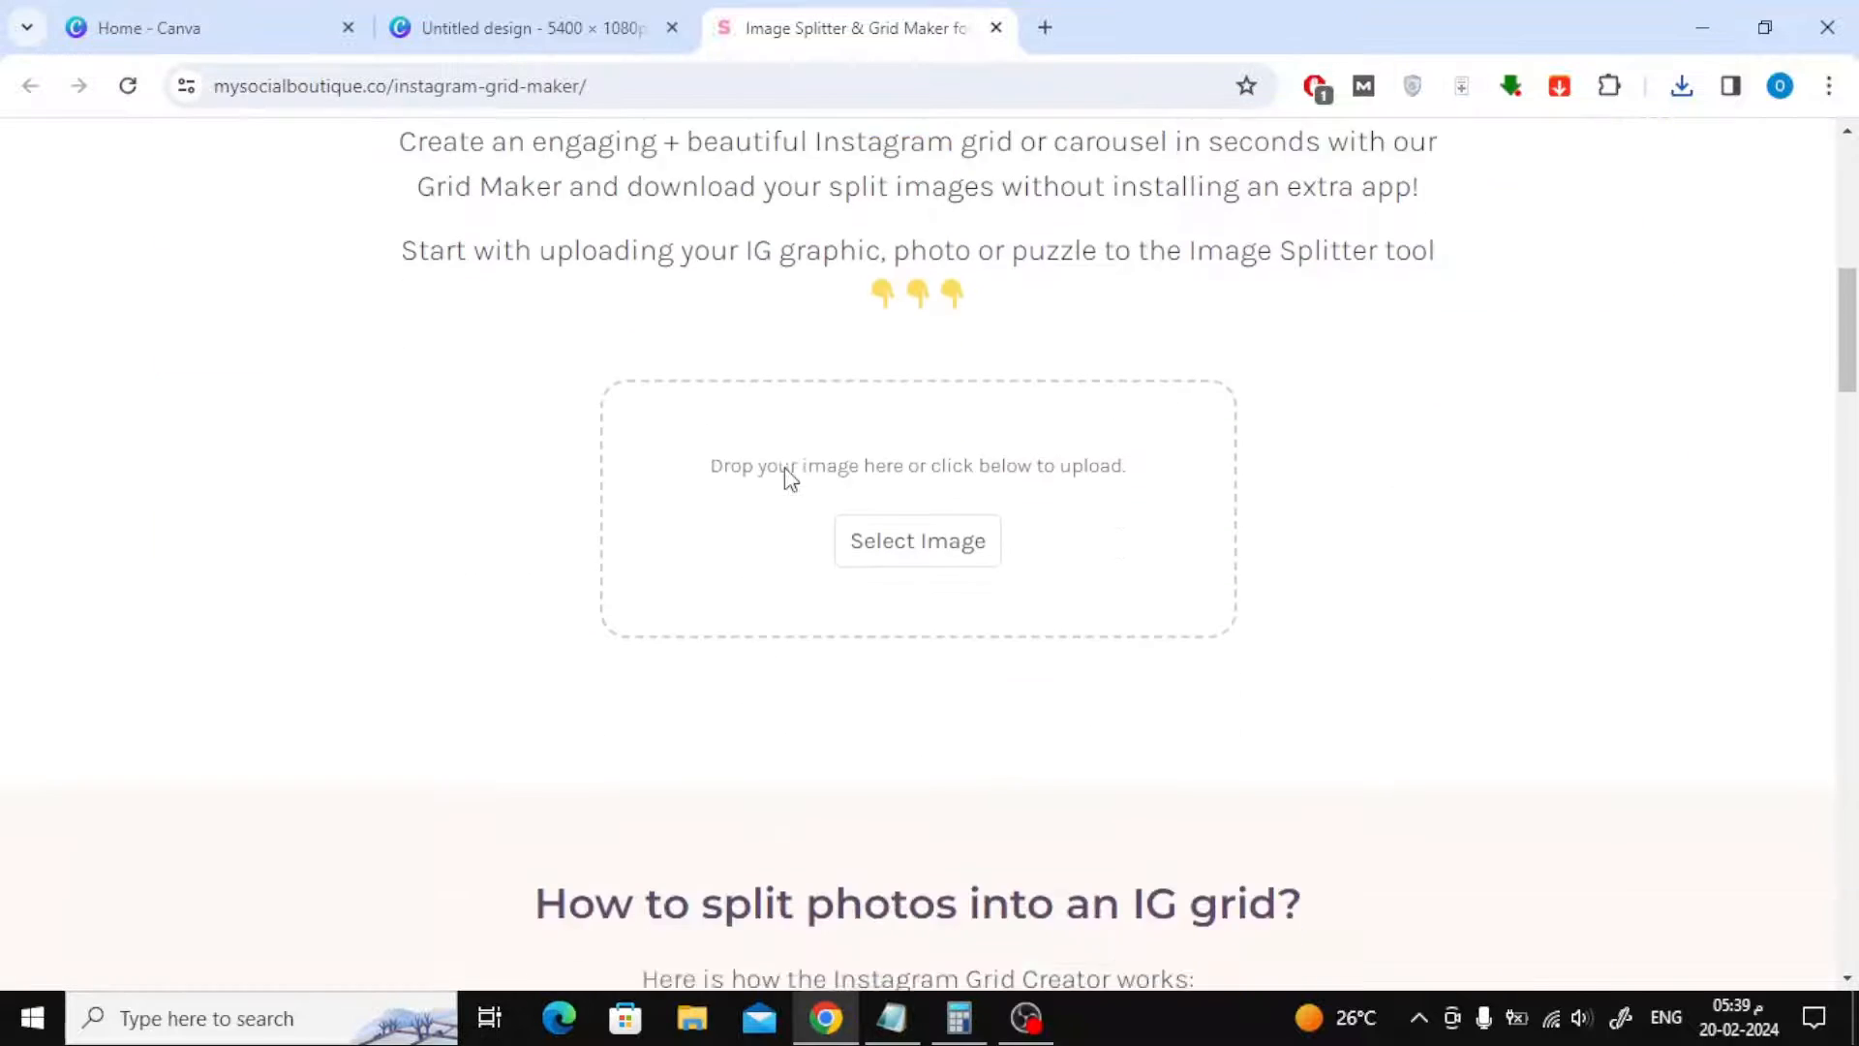
scroll(down, 3)
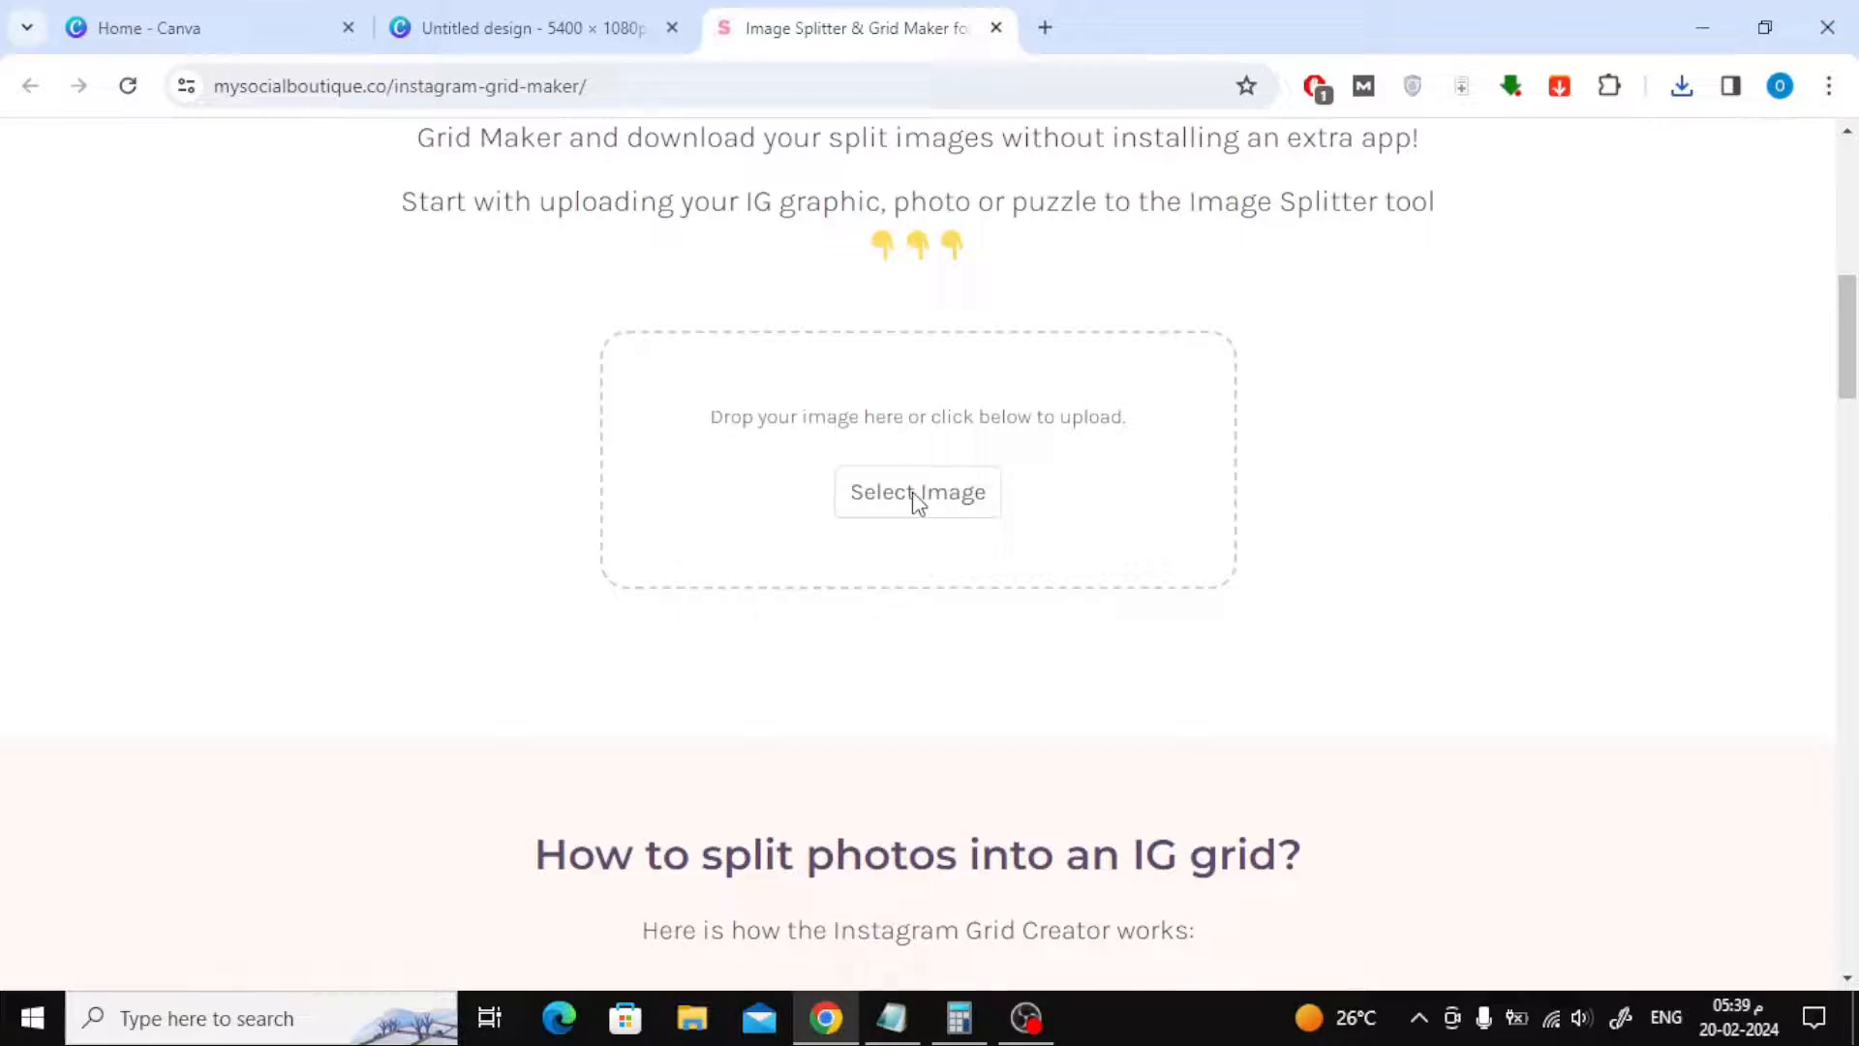
click(917, 491)
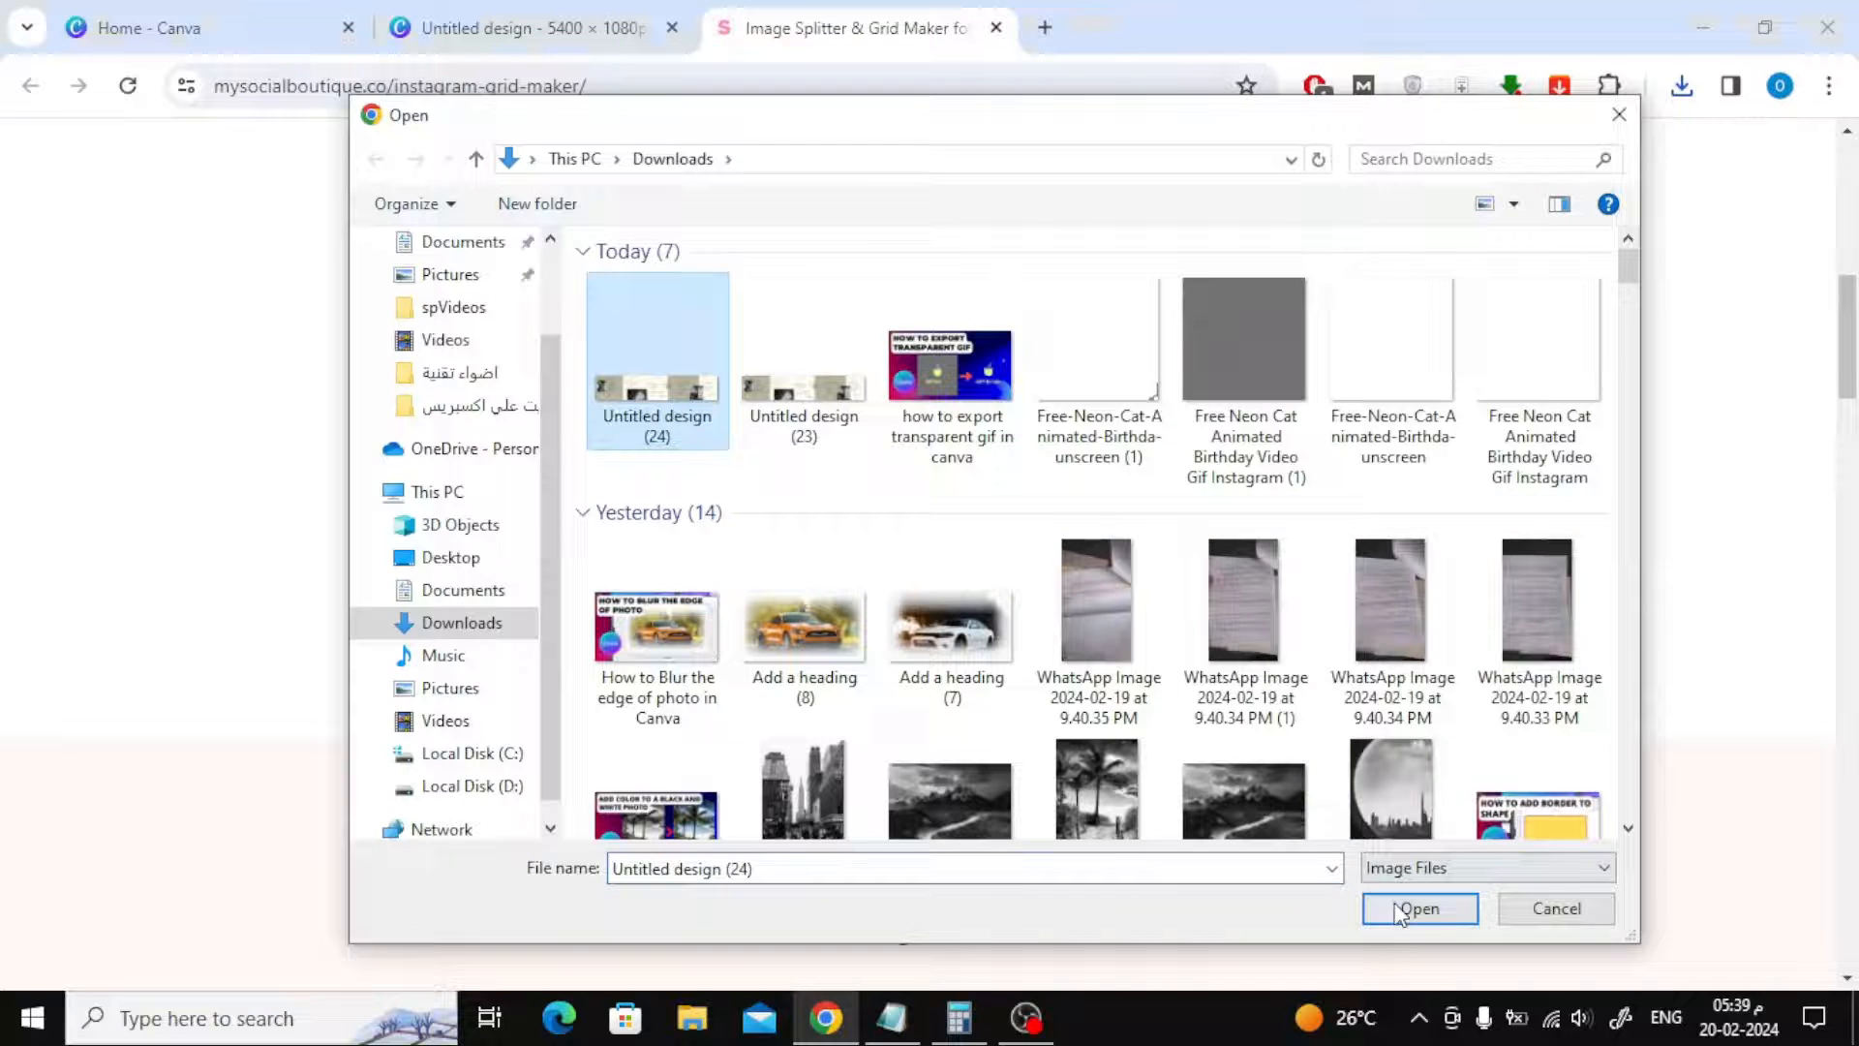
Upload Untitled design (24) and set the splitter to 5 columns with Carousel cut
click(1418, 908)
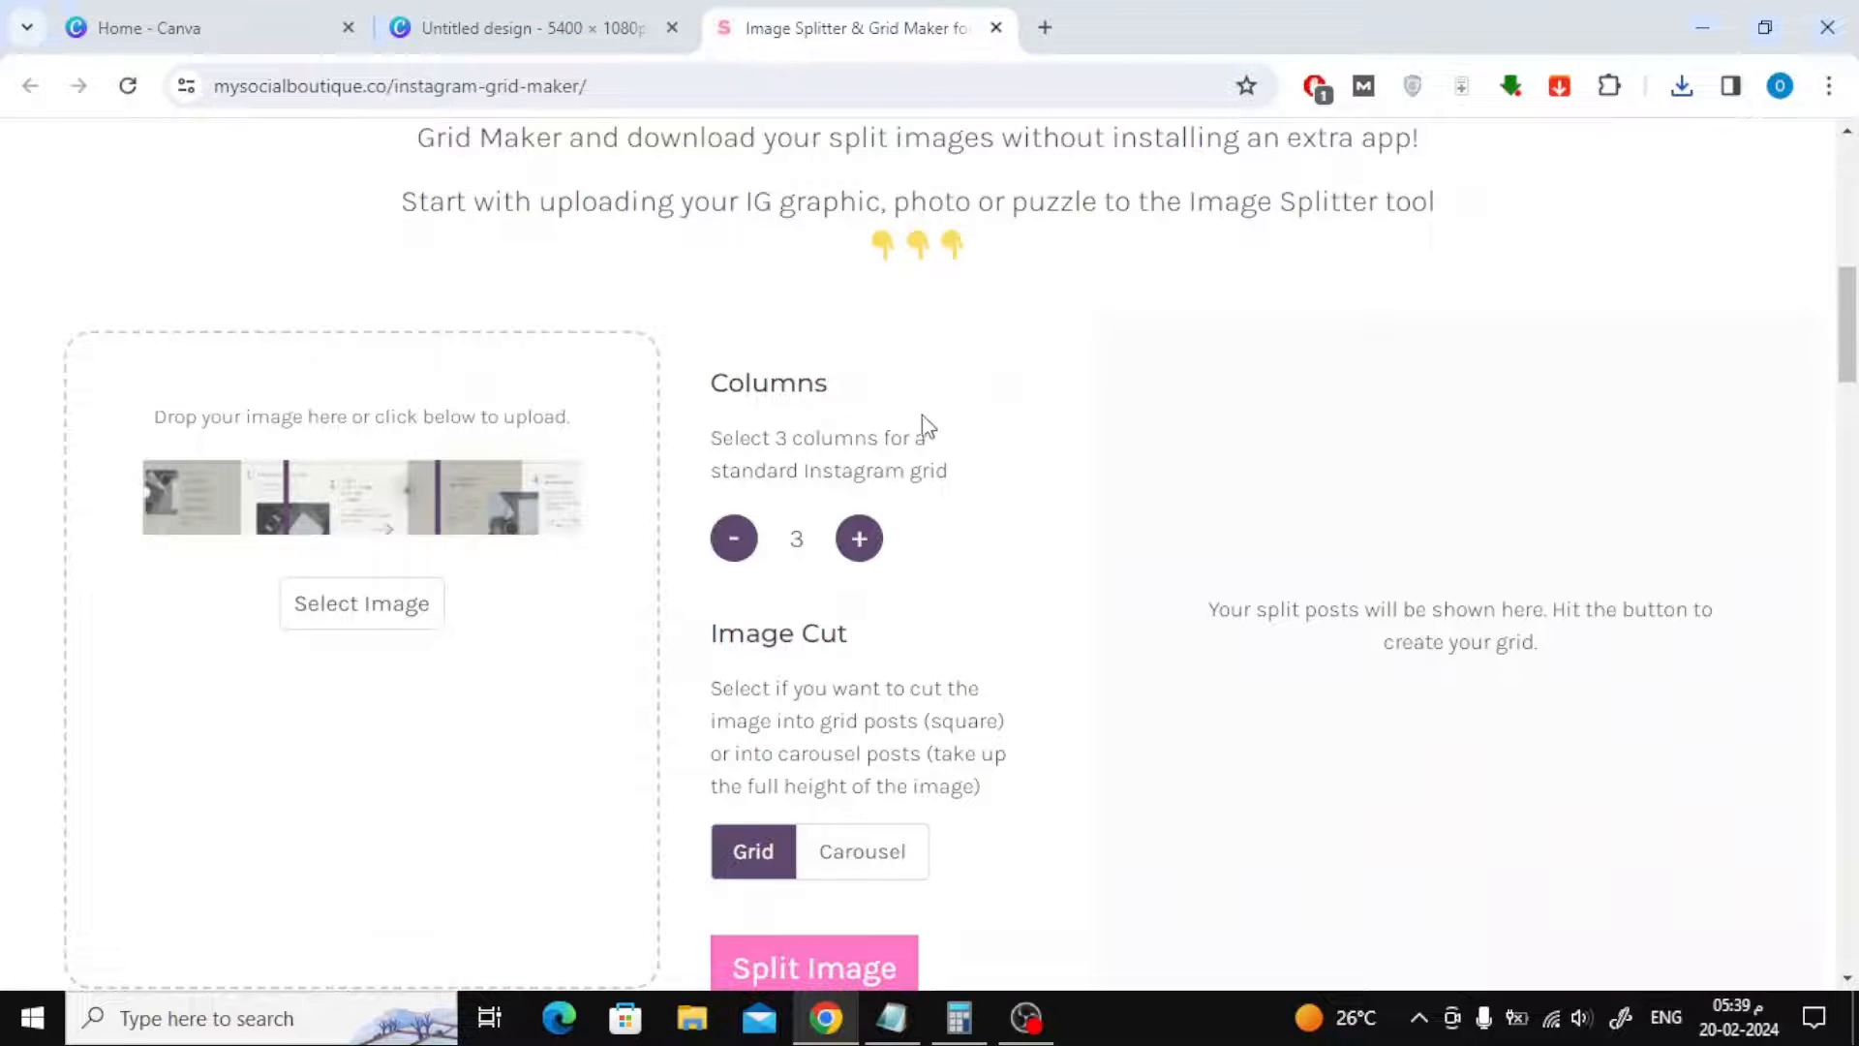
click(858, 538)
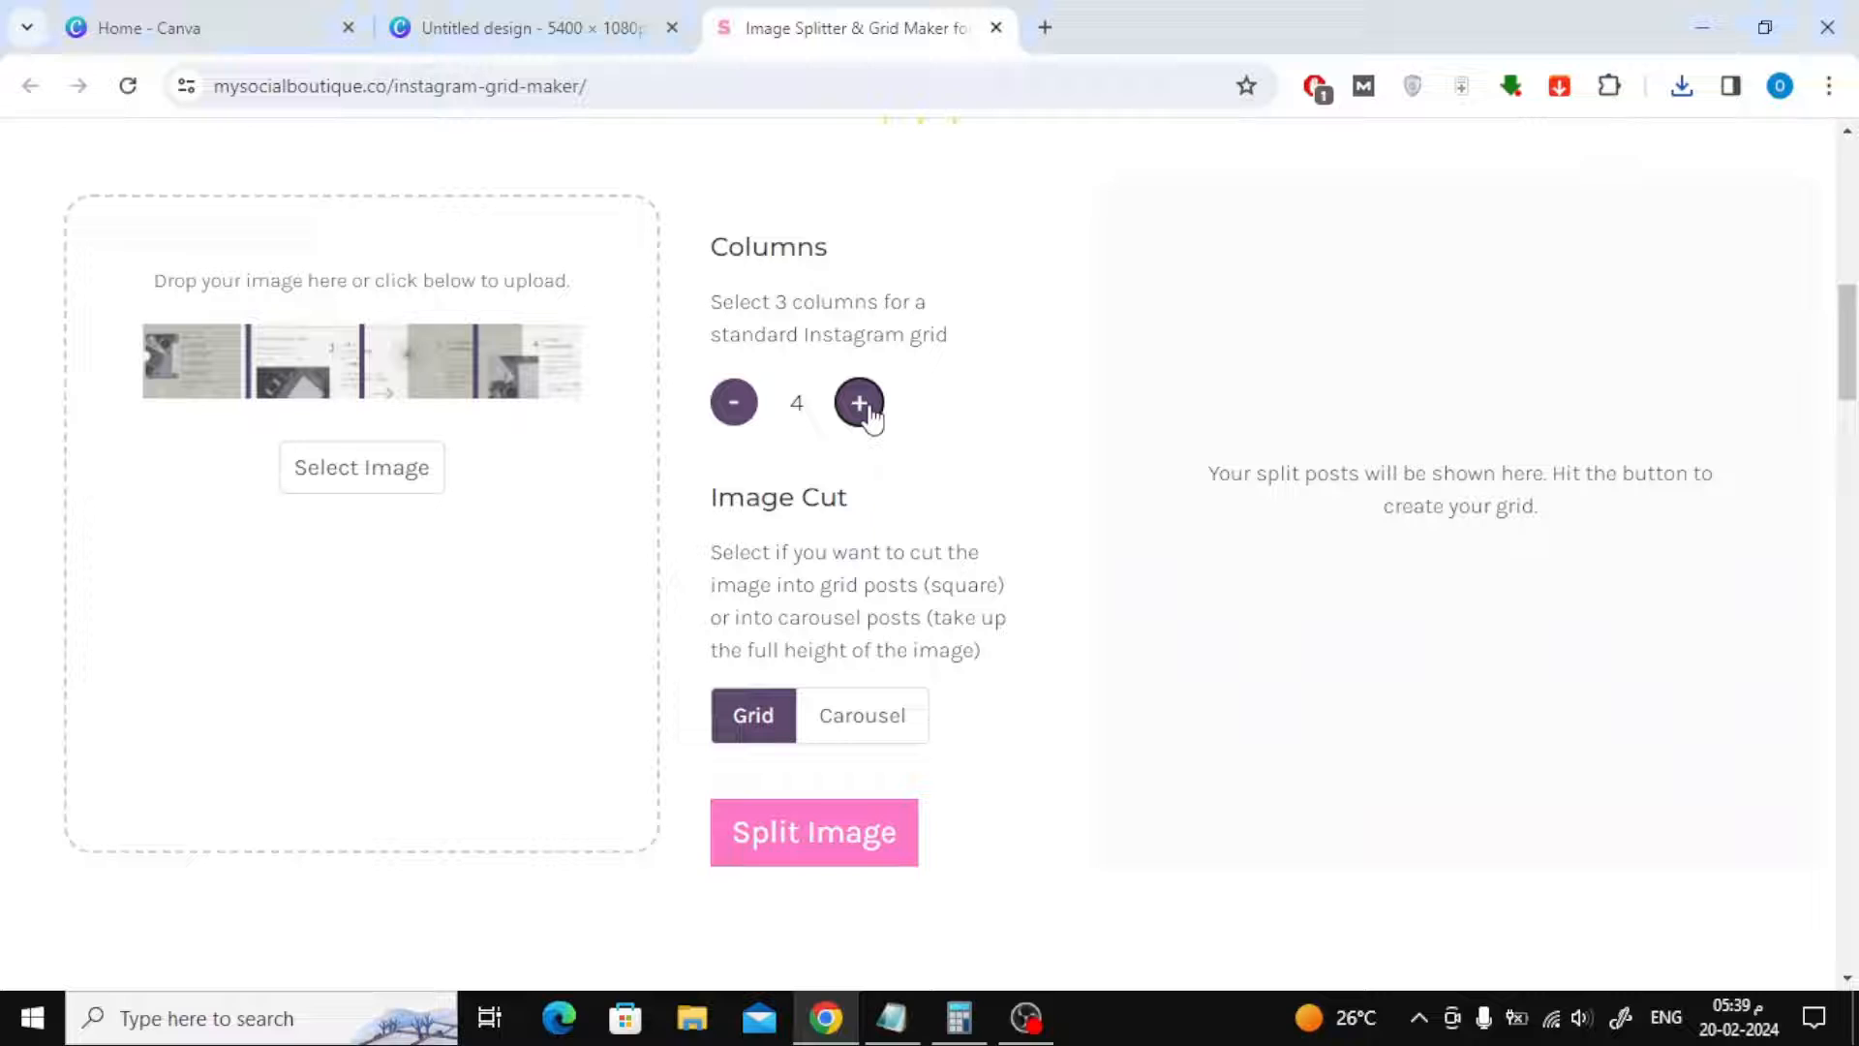
click(859, 402)
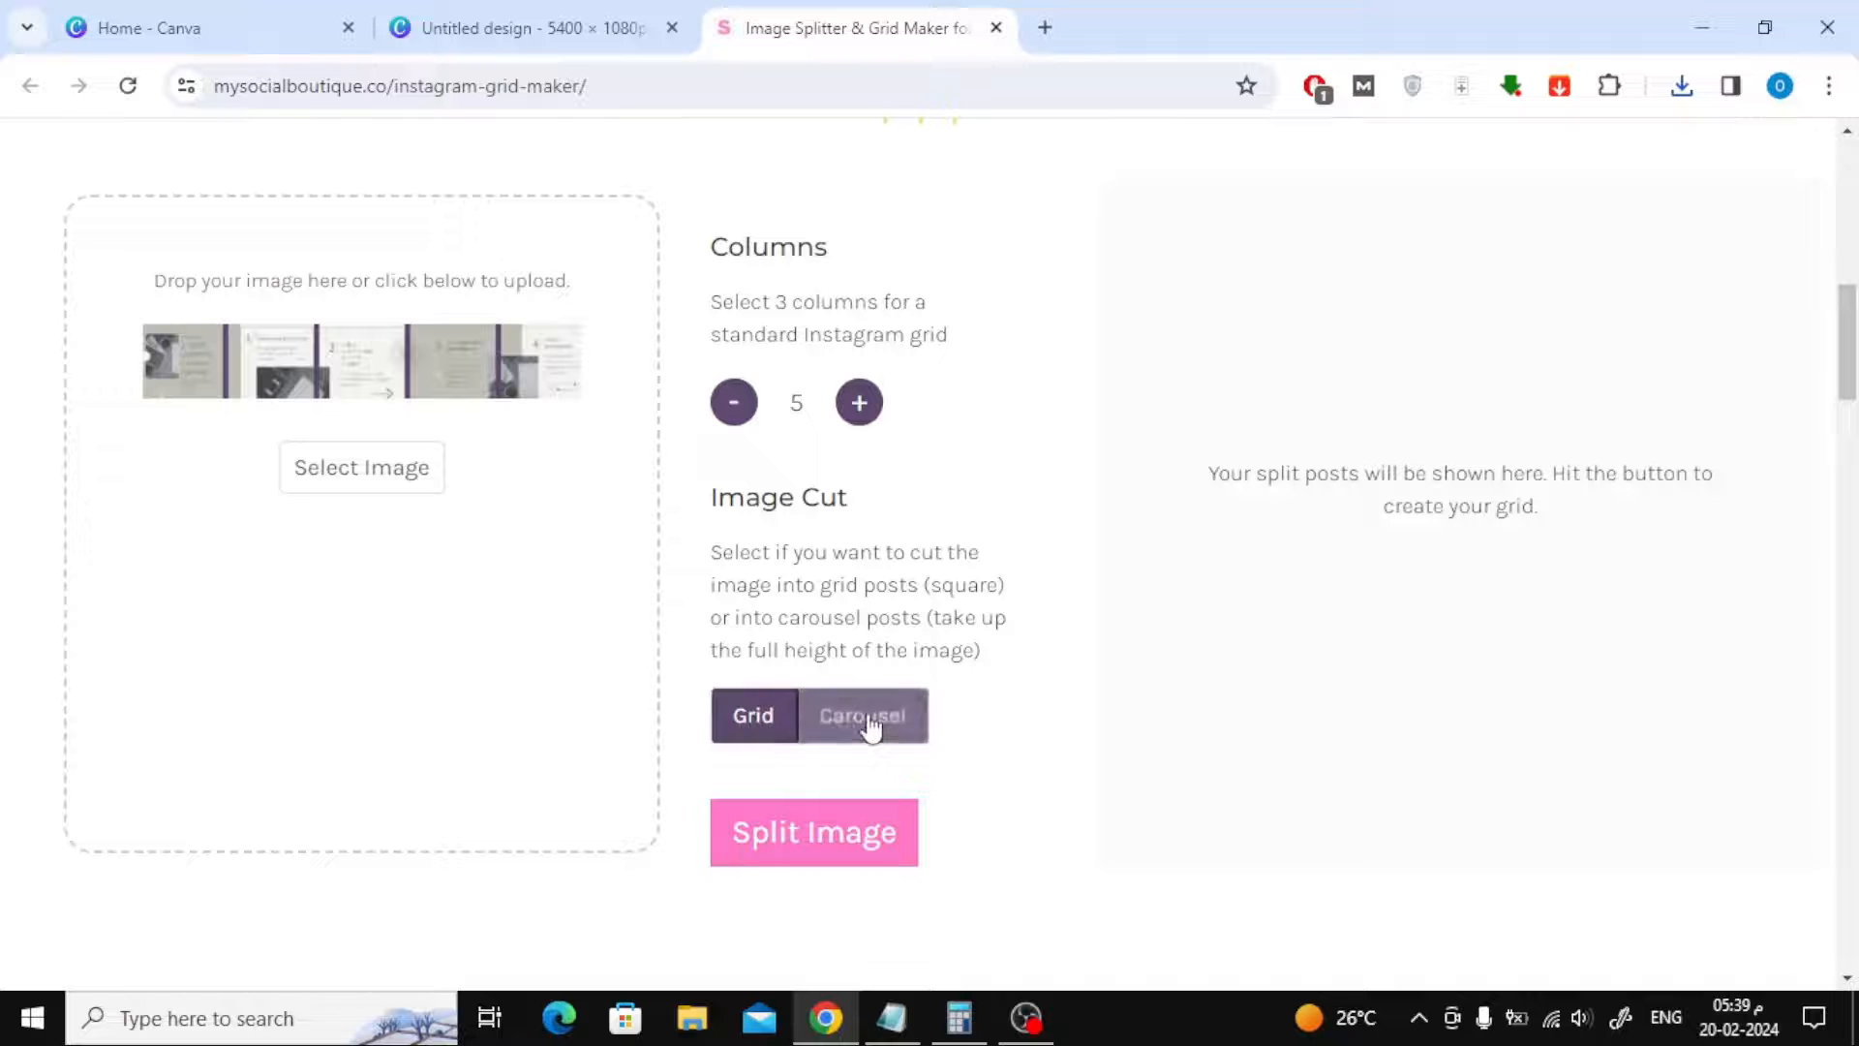
click(813, 831)
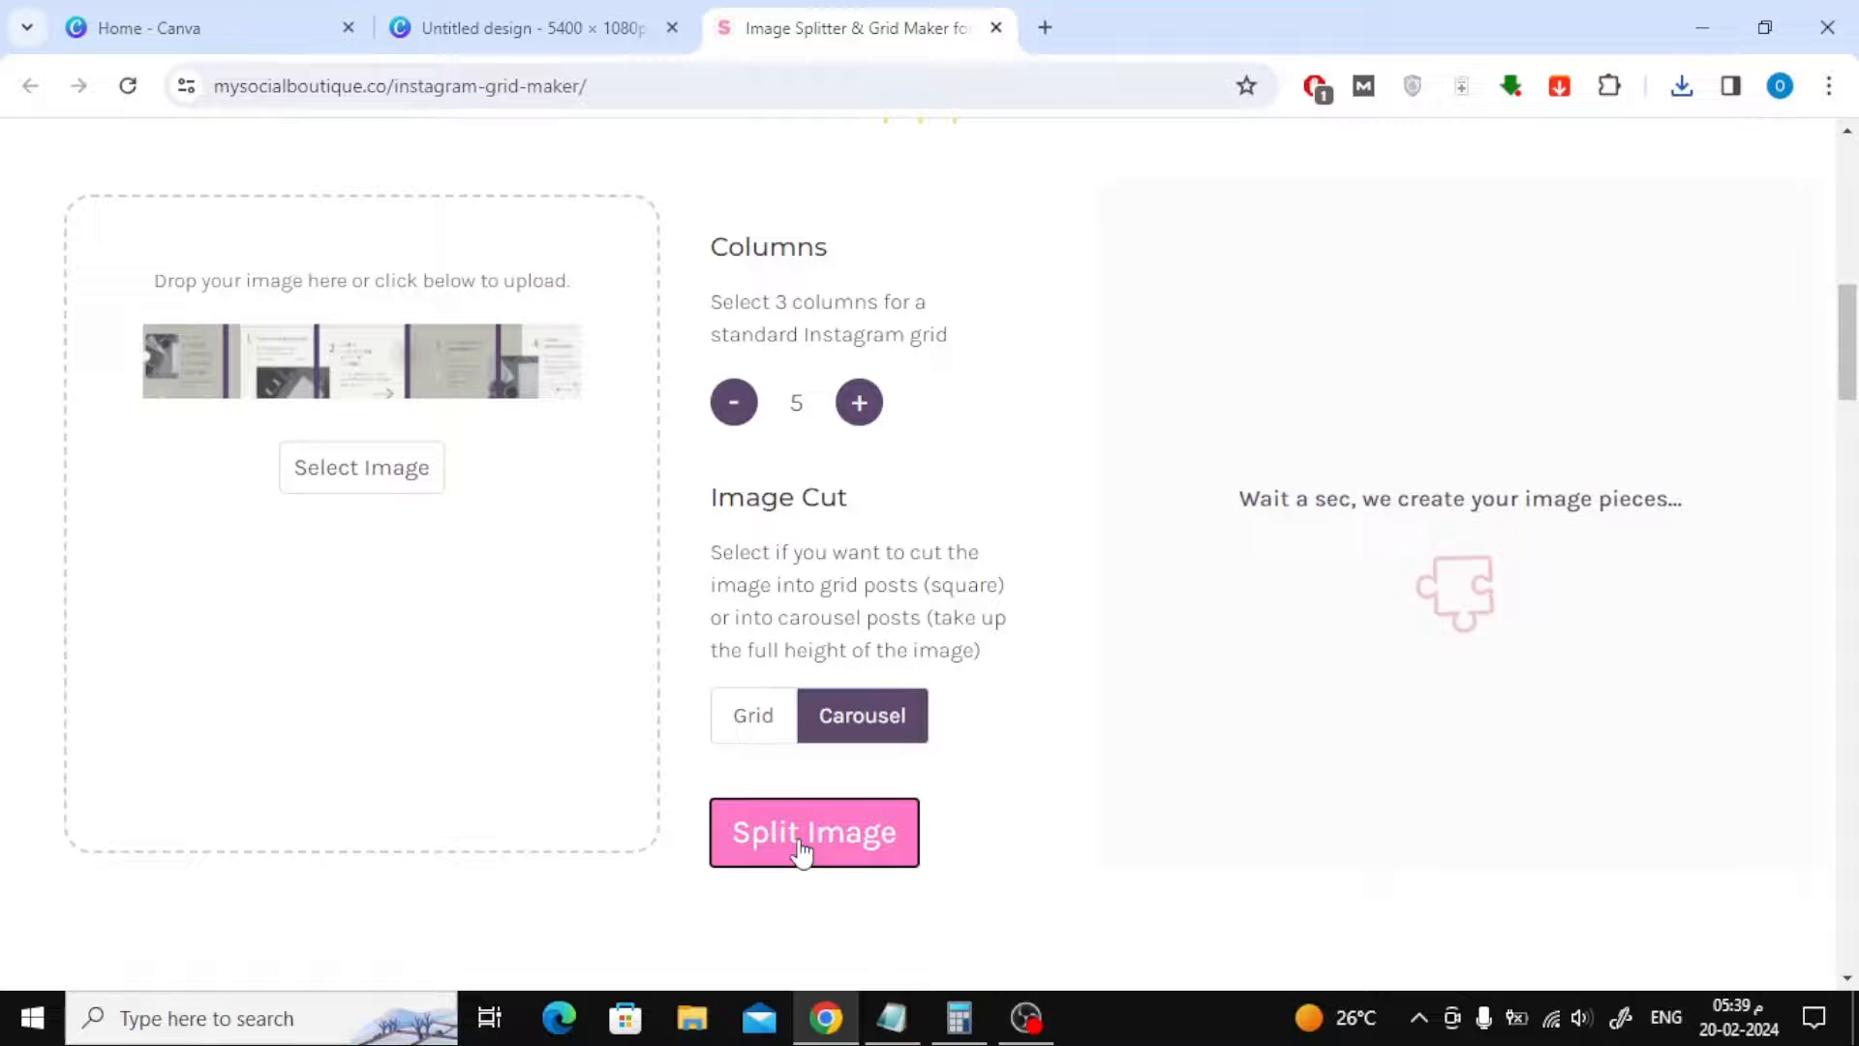
Split the design into five carousel posts and download the pieces individually
click(814, 831)
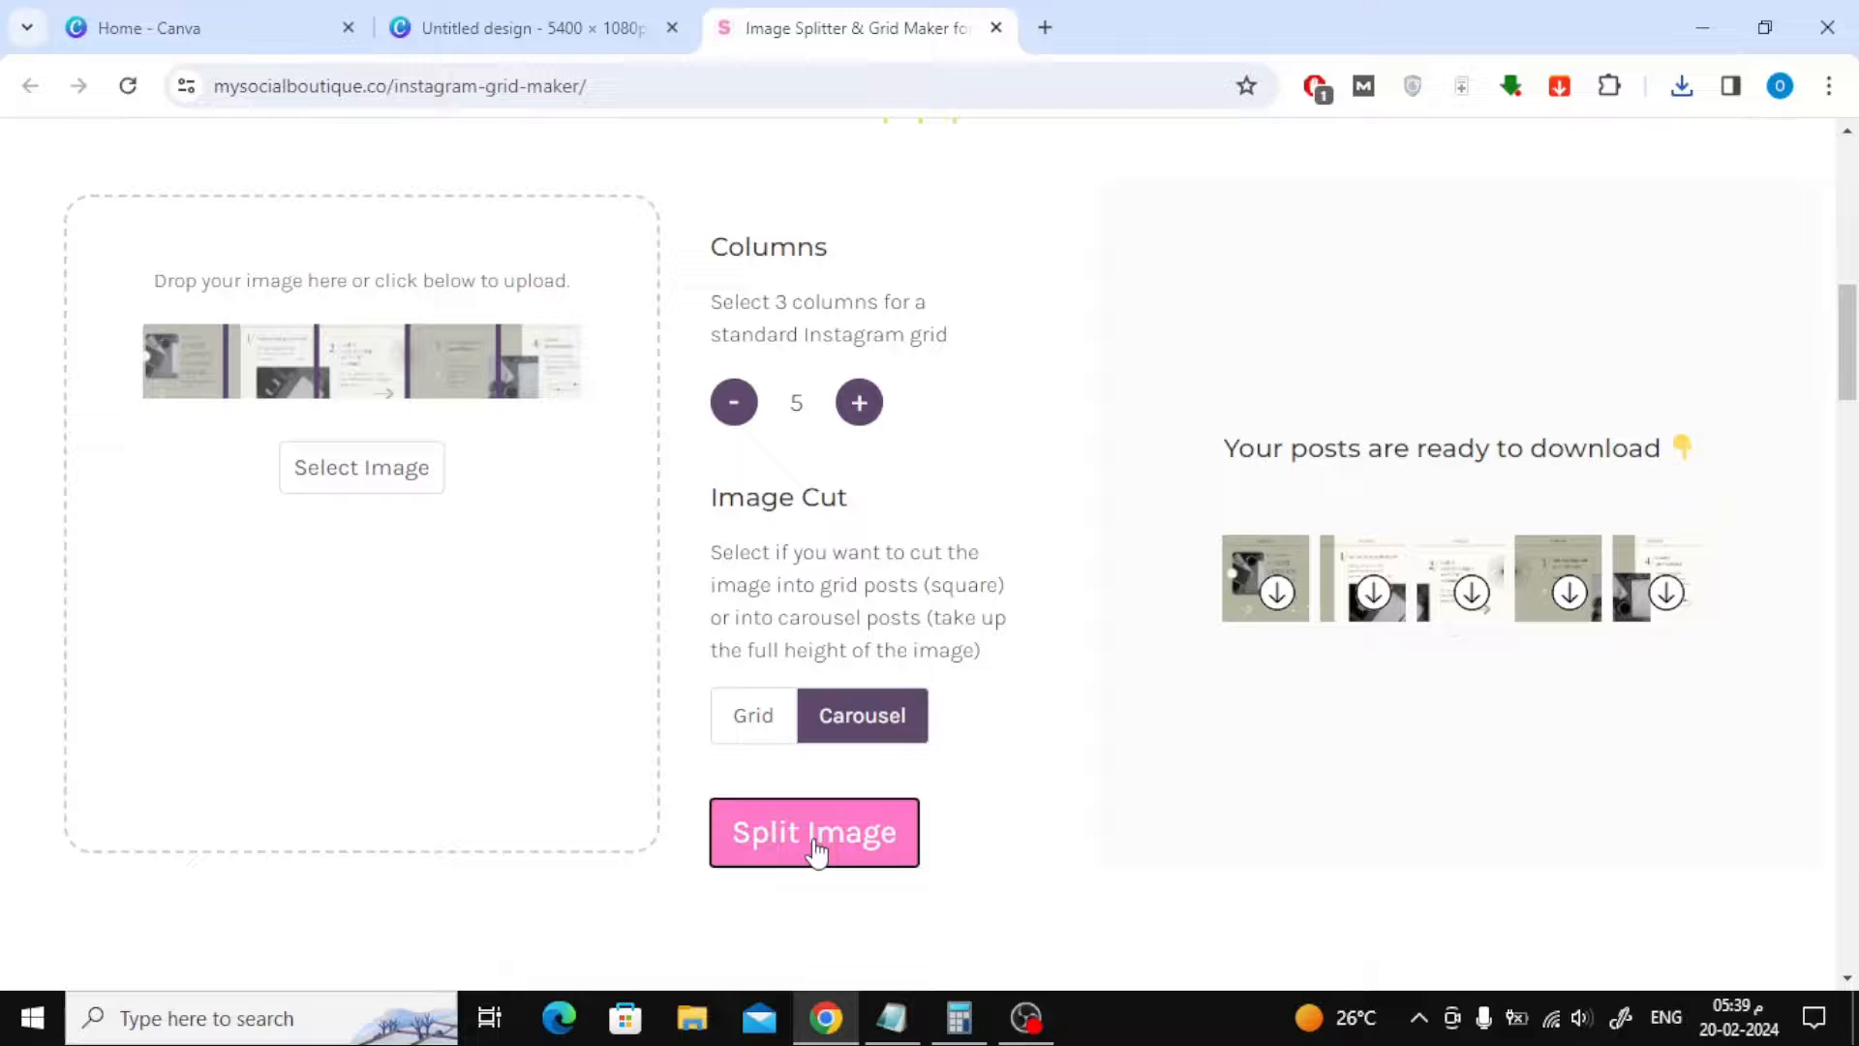
mouse_move(1338, 676)
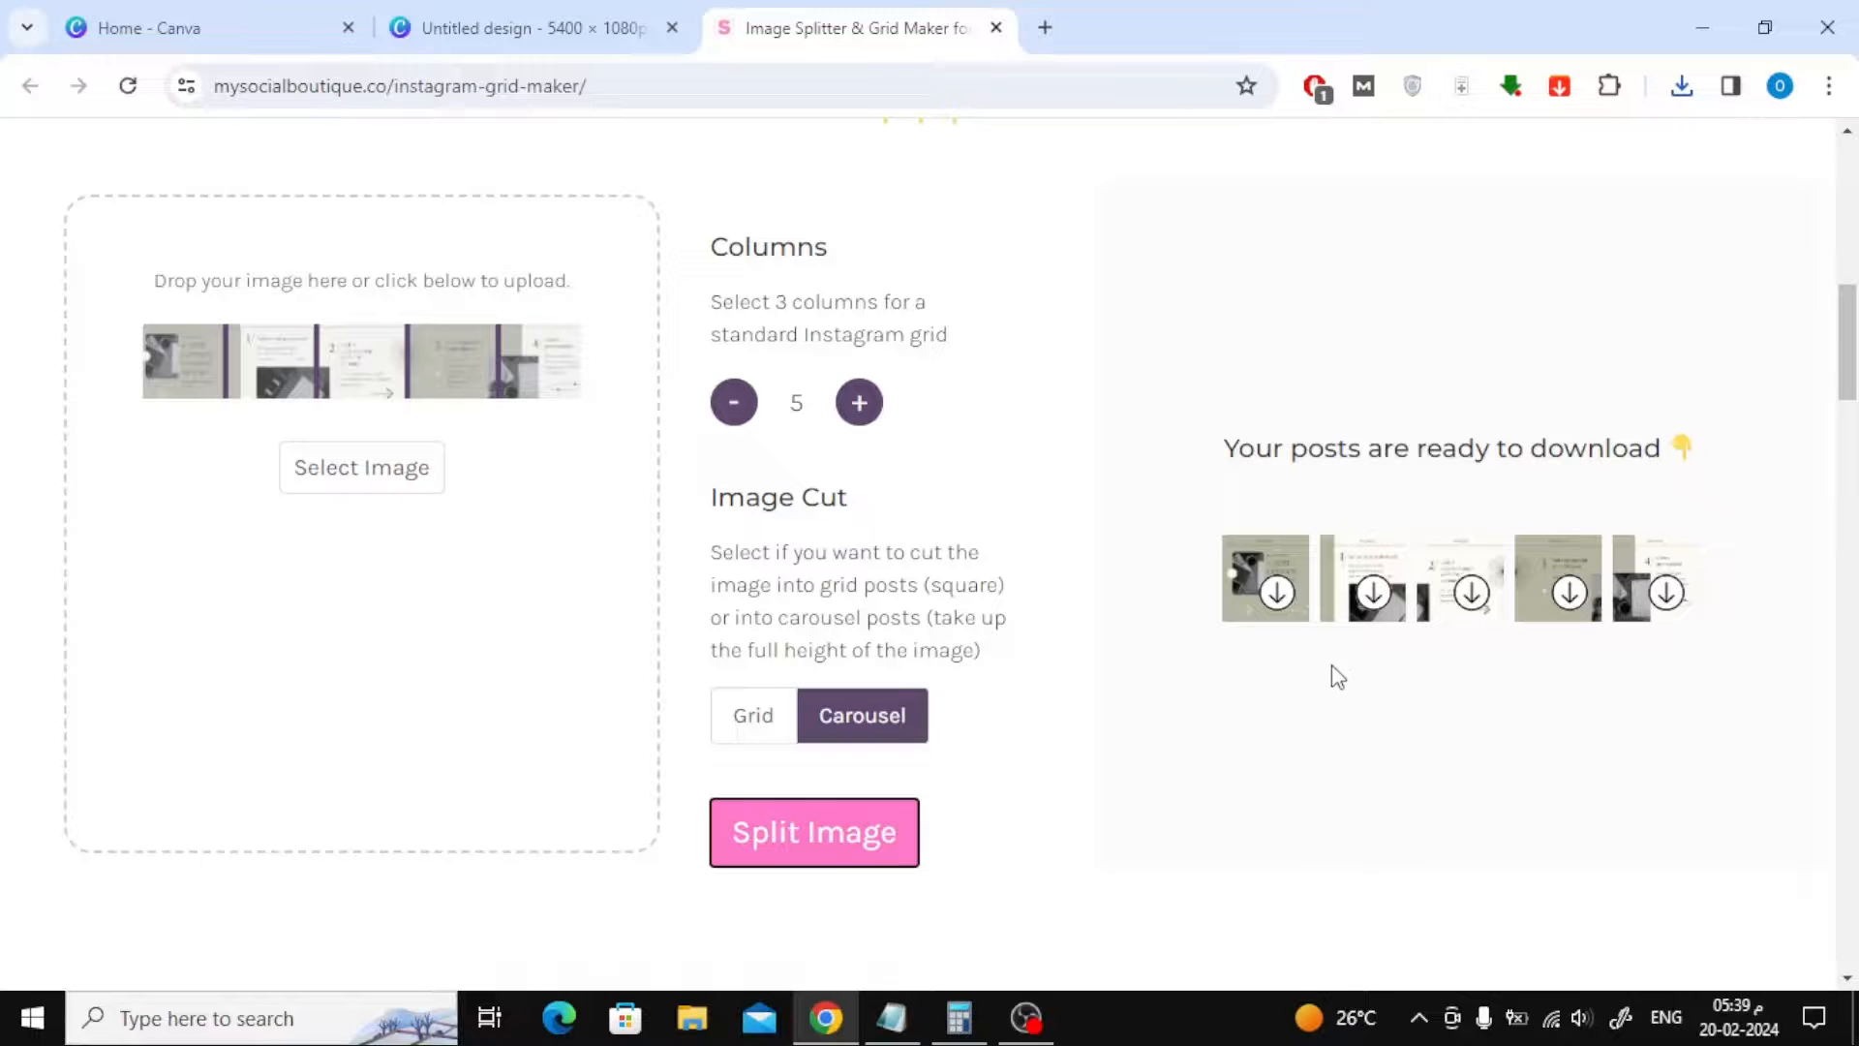
click(1276, 593)
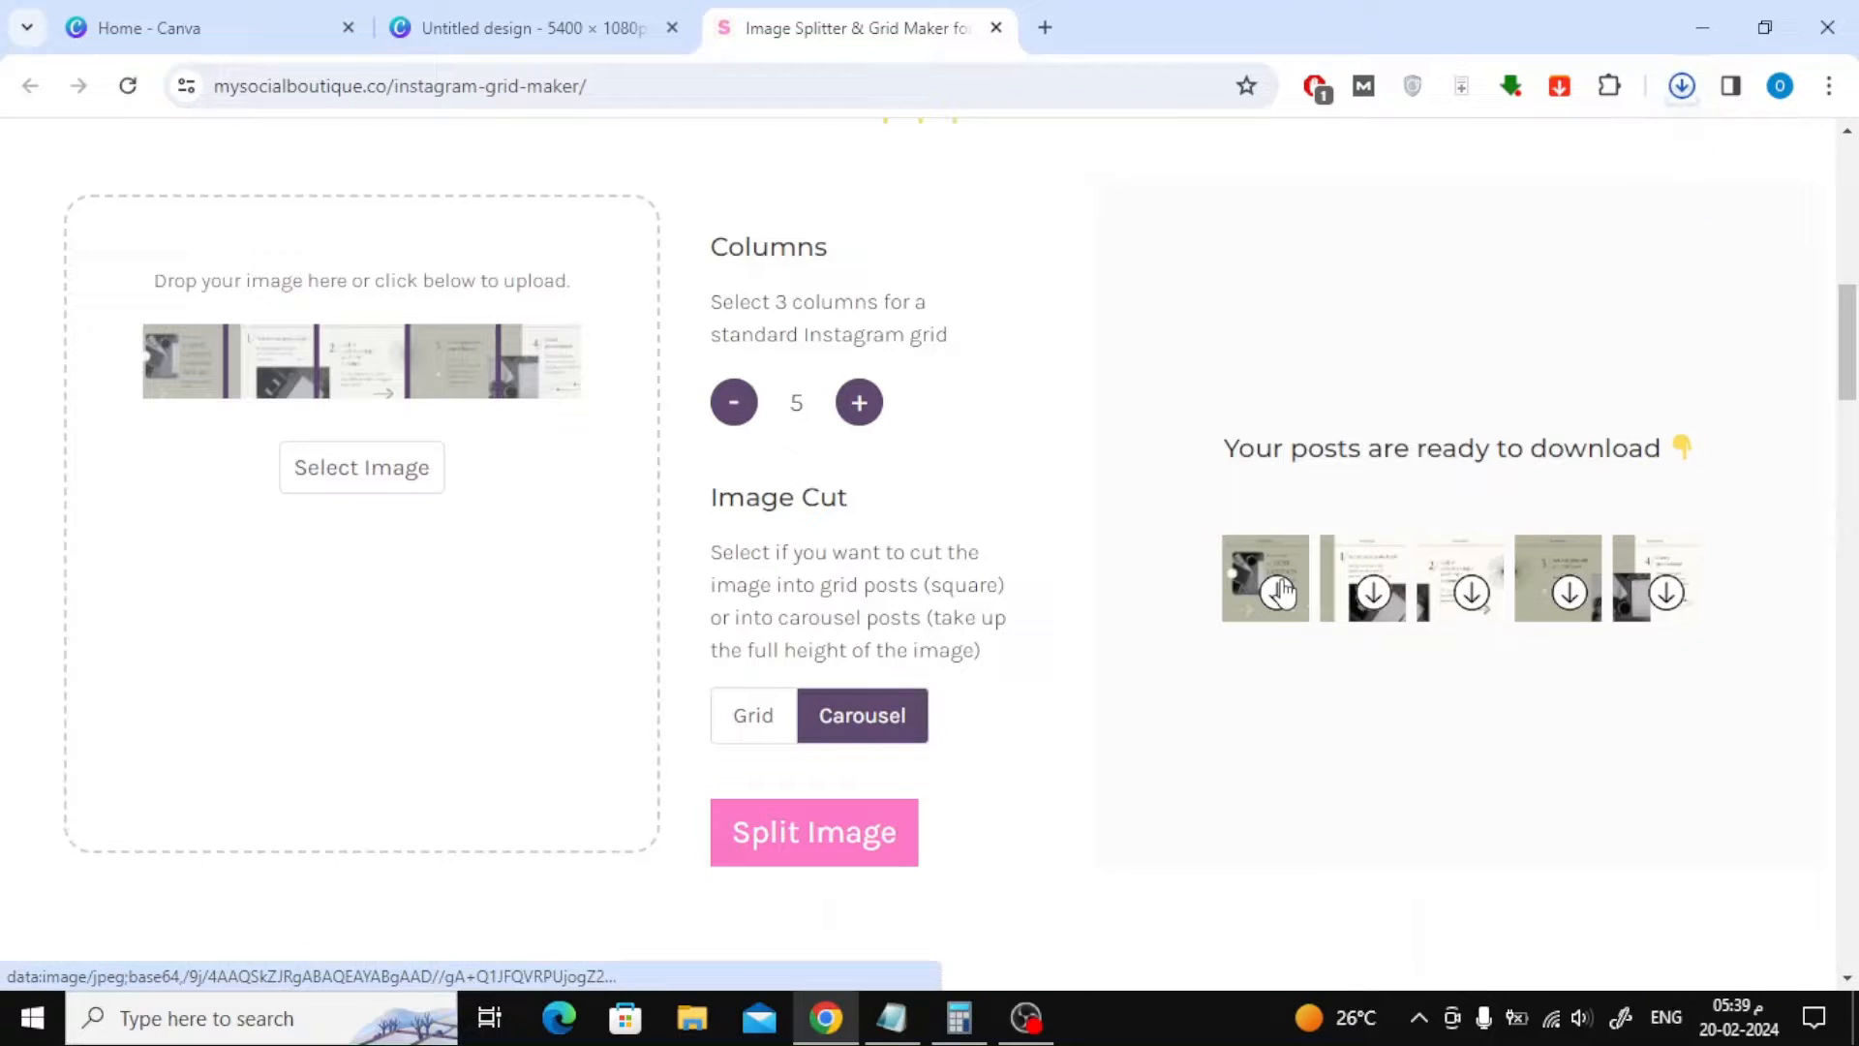
click(1681, 85)
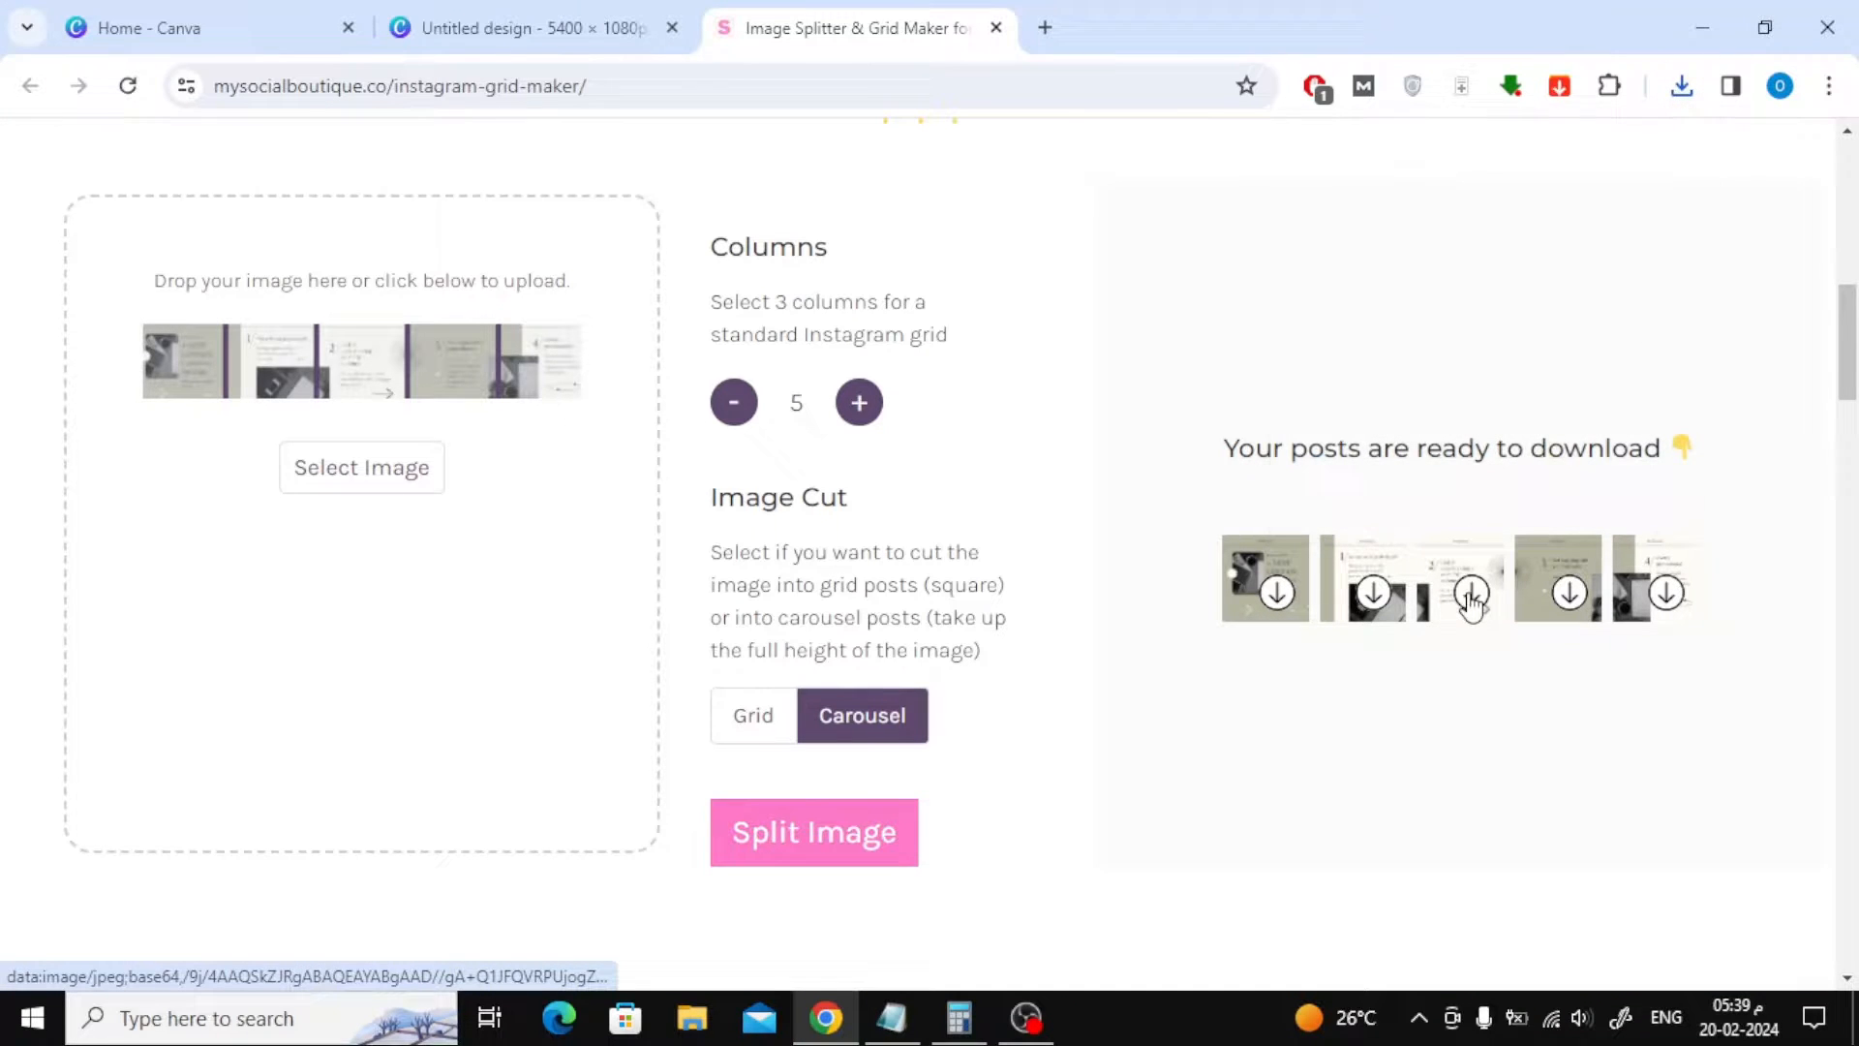
scroll(down, 3)
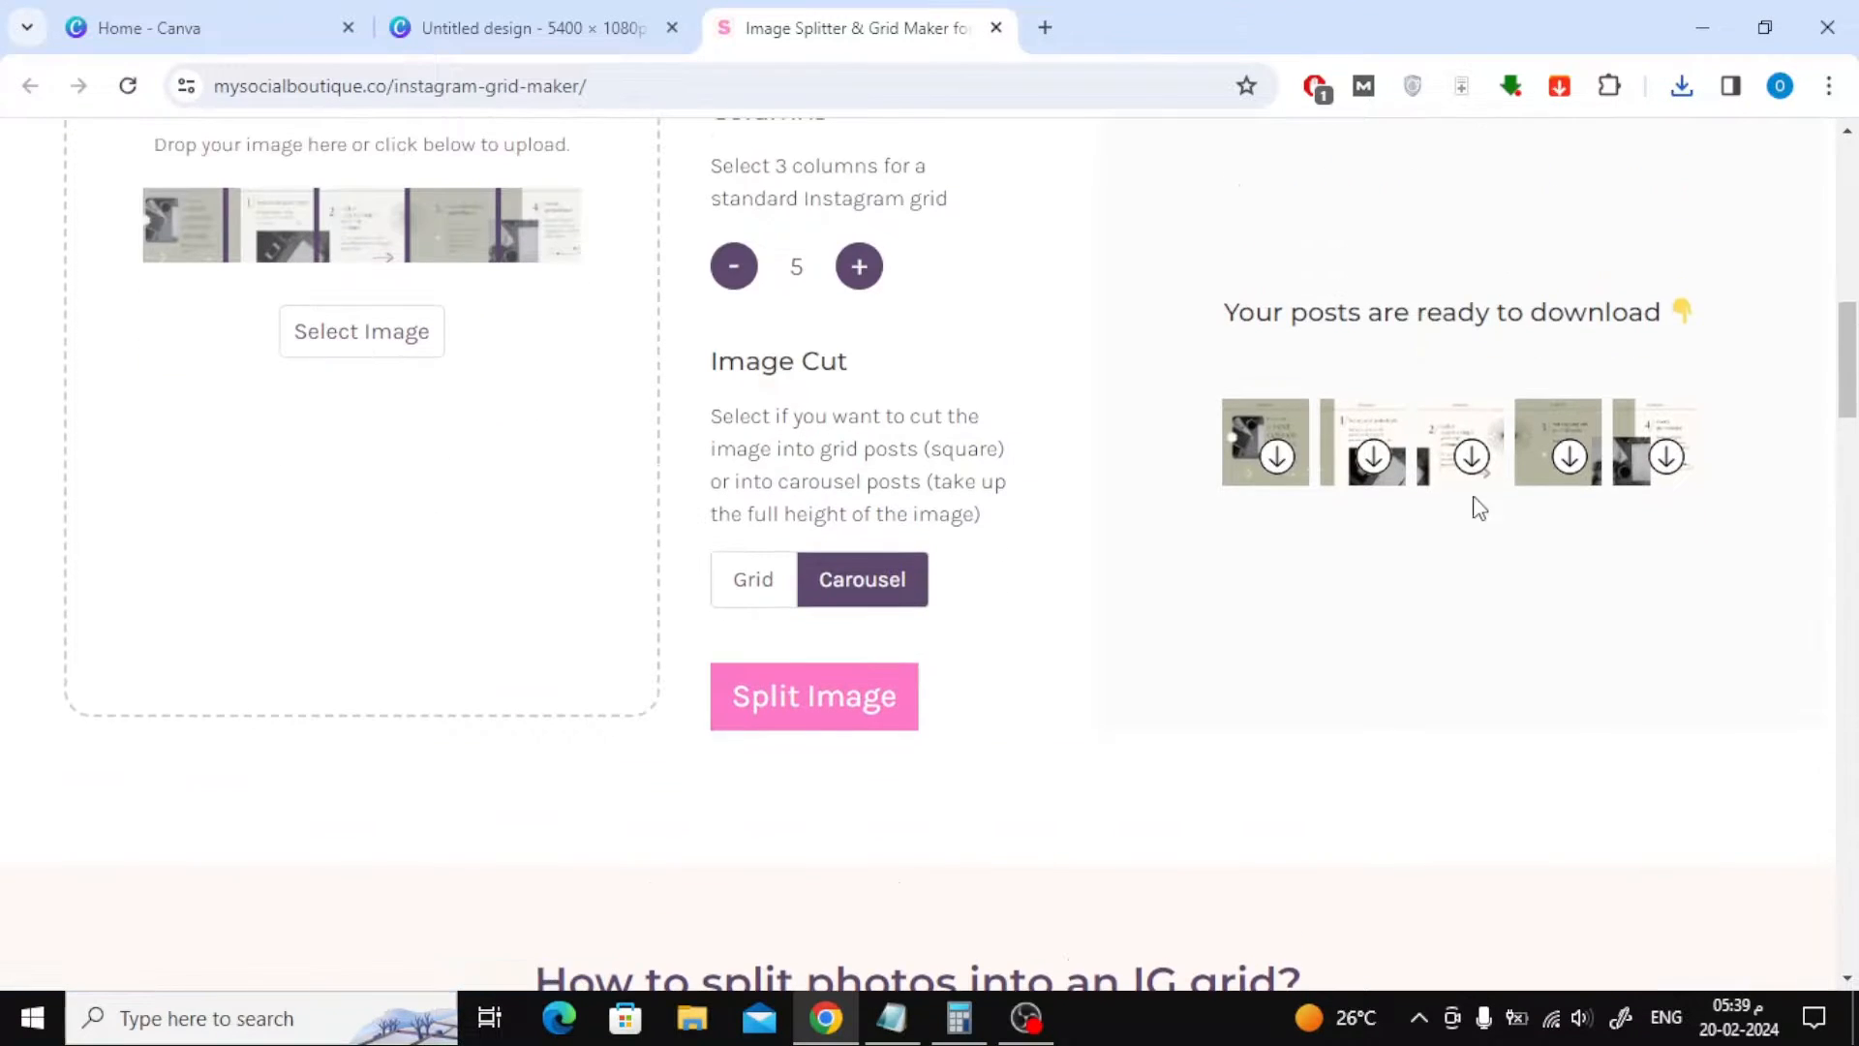
click(1568, 456)
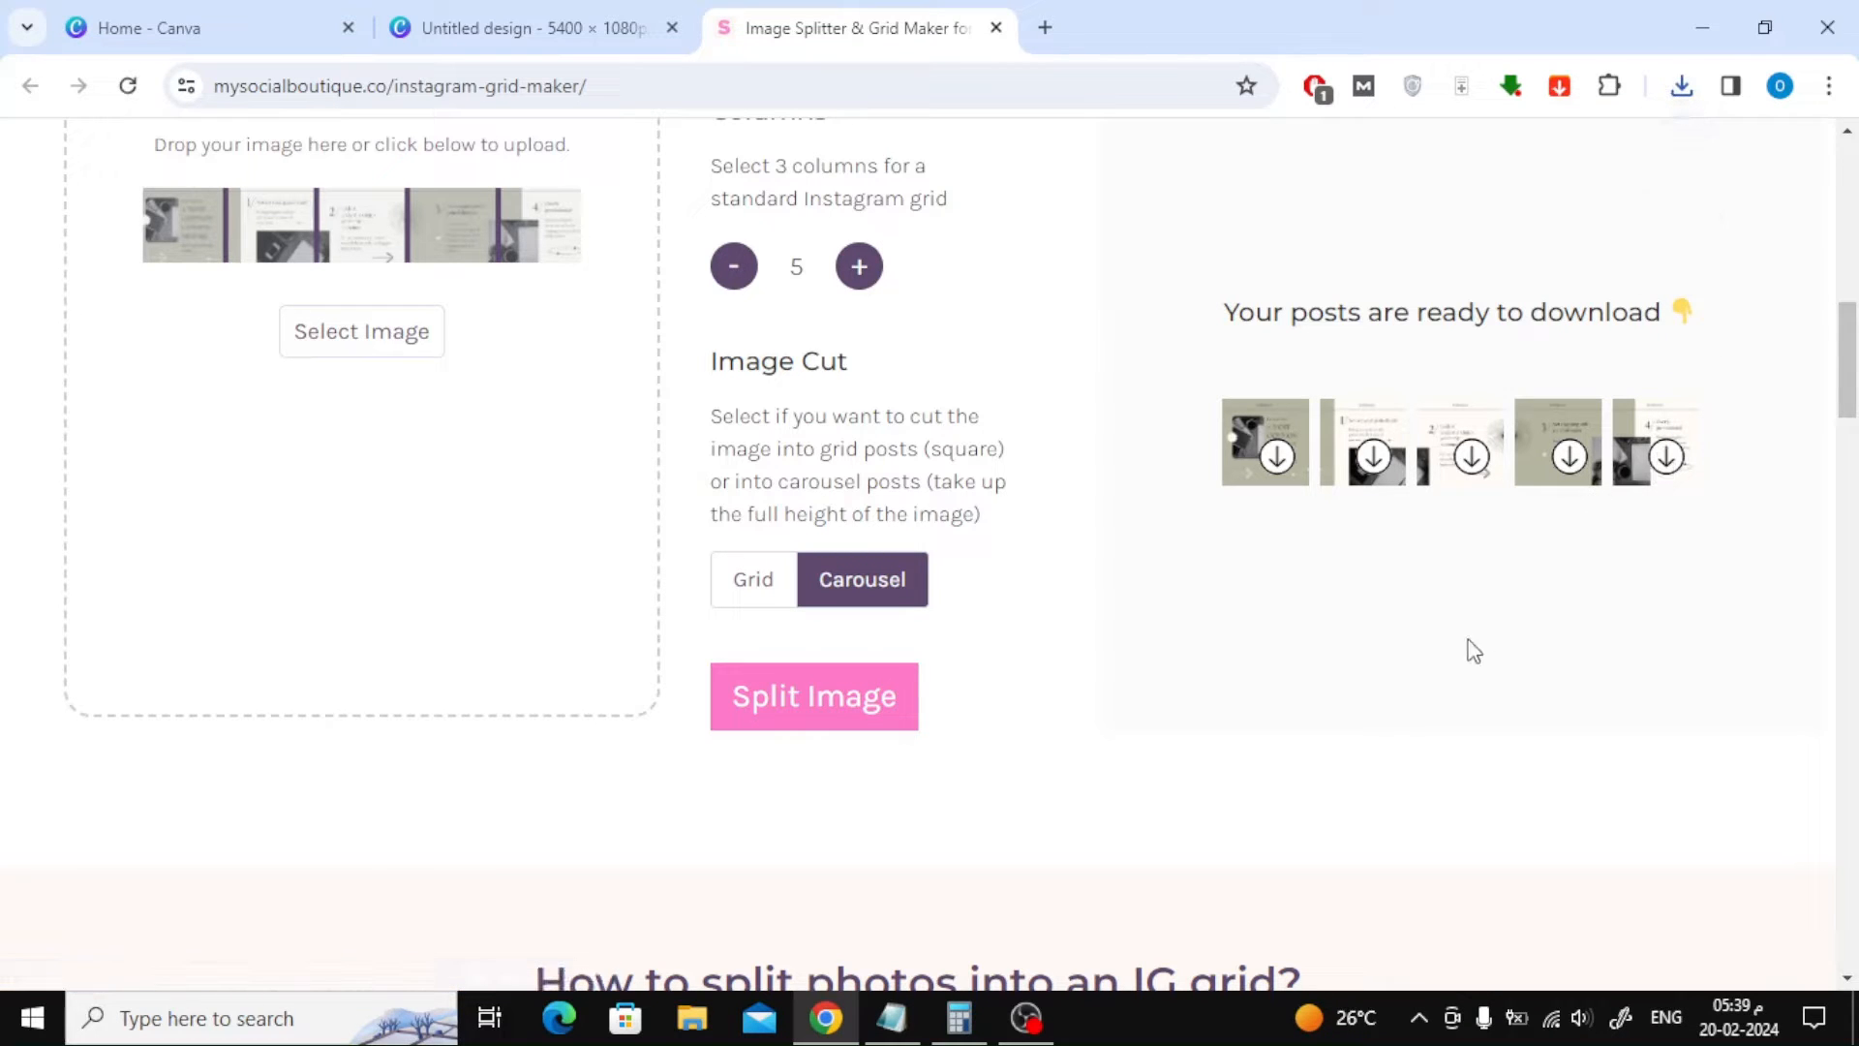
scroll(up, 3)
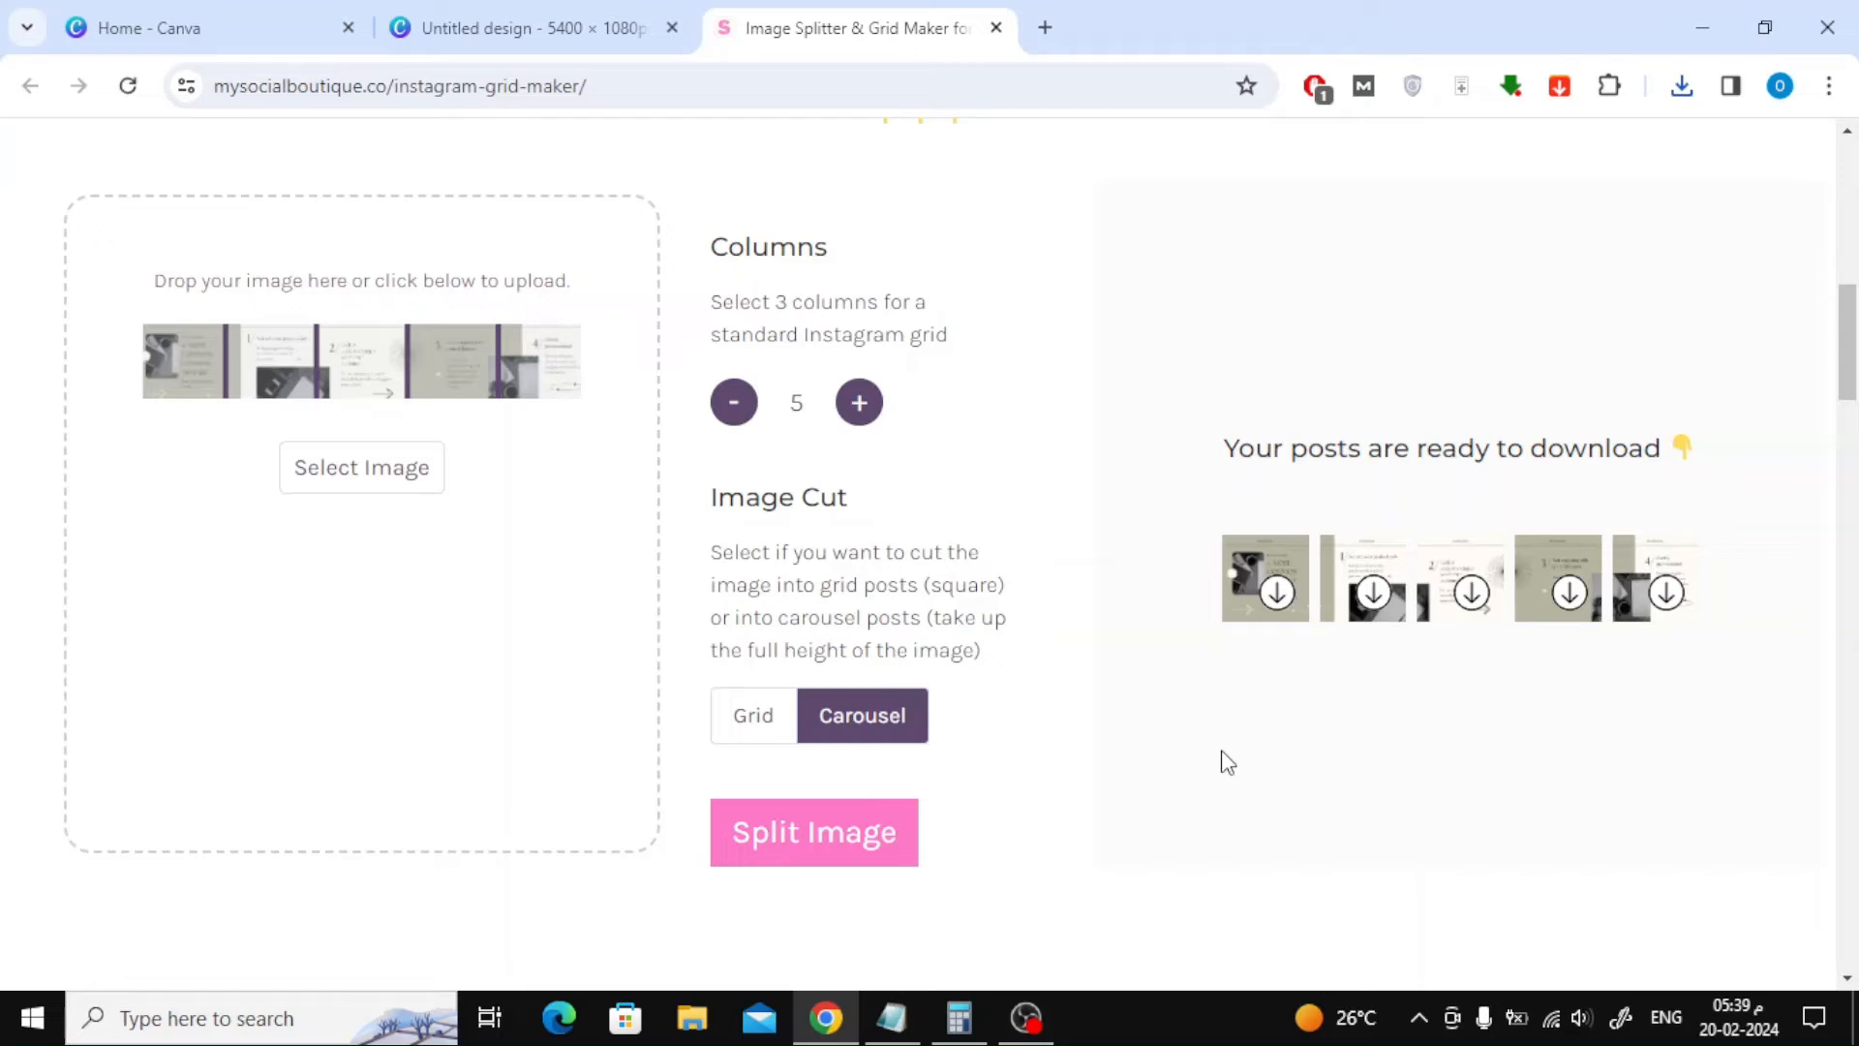